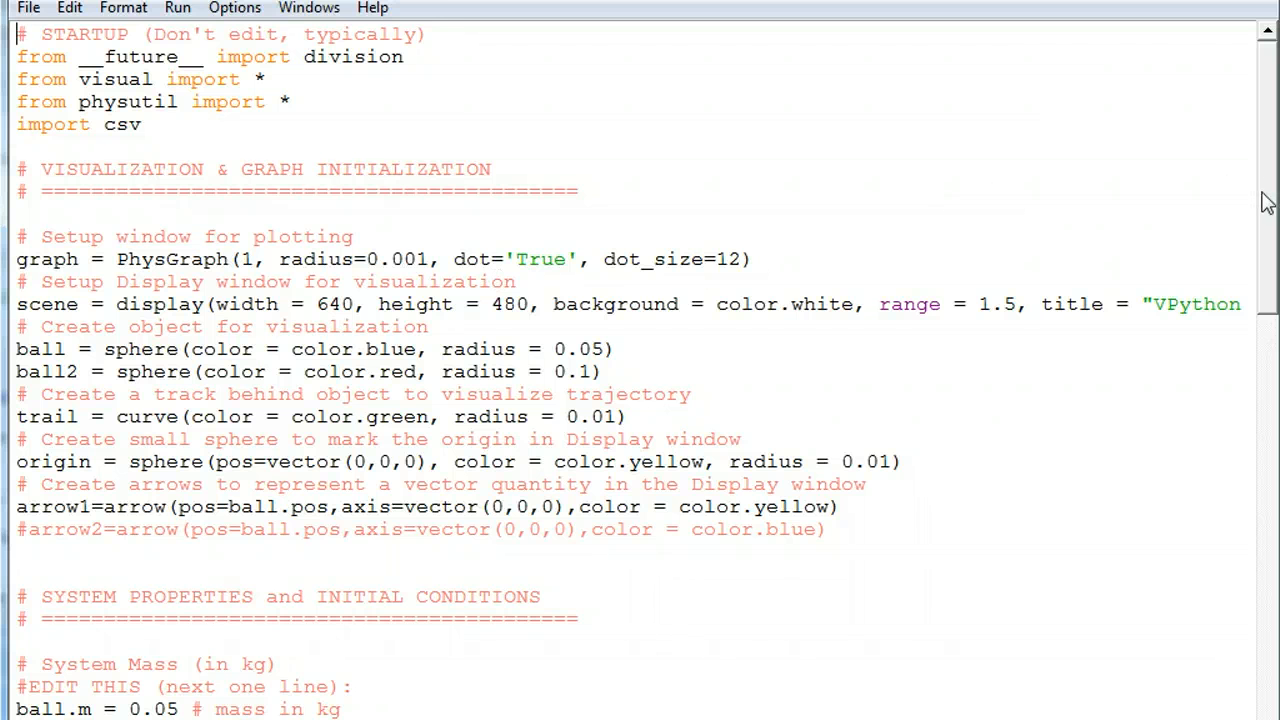
# Scroll through the charged-ball VPython script, then run it with Run Module
pyautogui.scroll(-3)
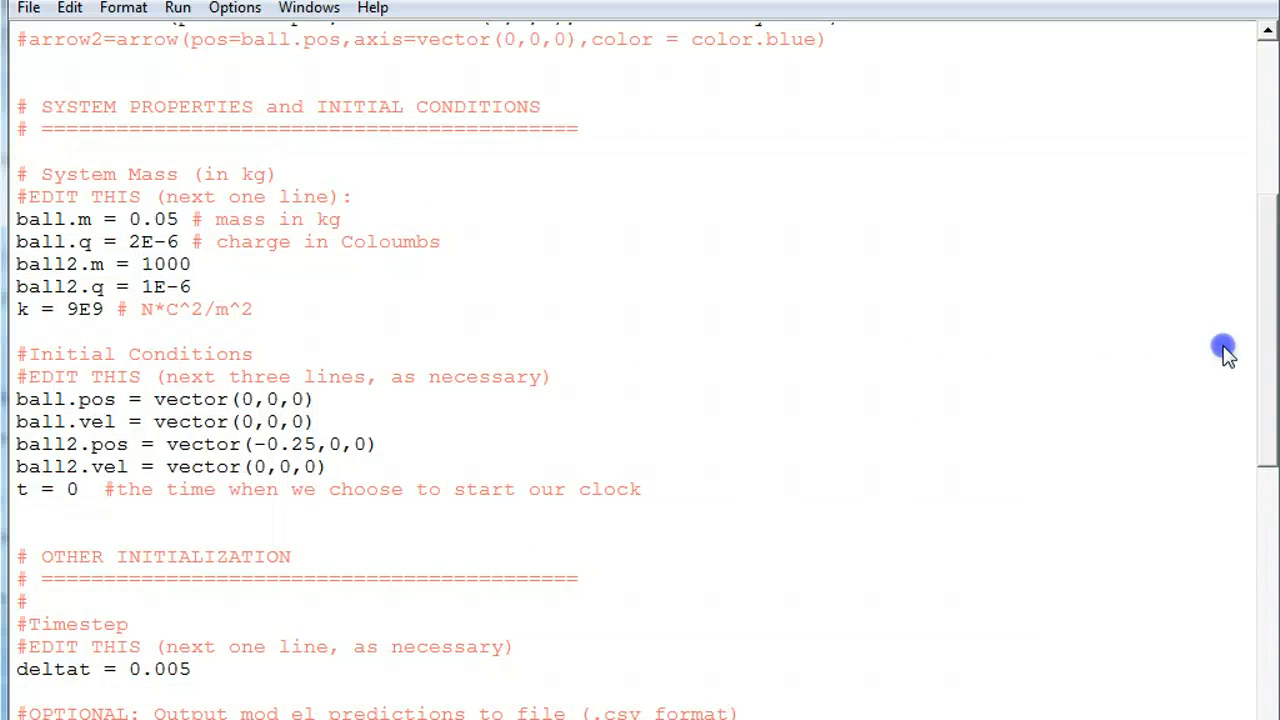
pyautogui.scroll(-3)
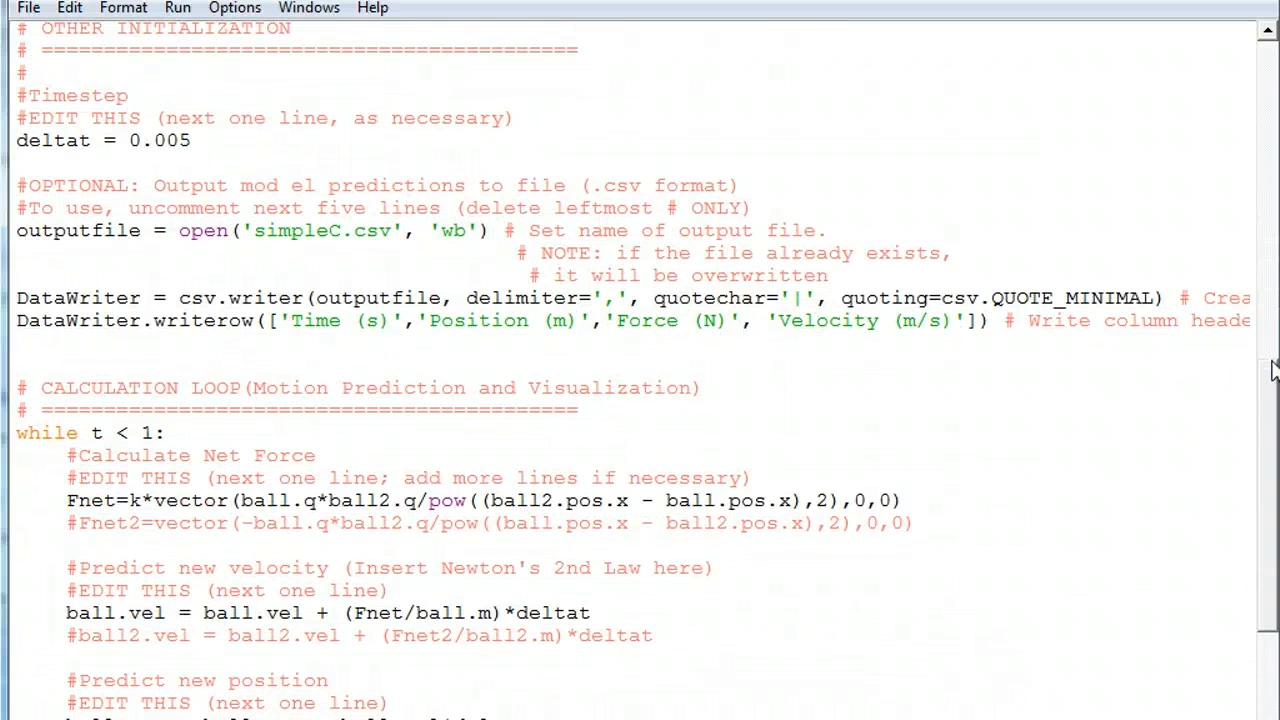
pyautogui.scroll(-3)
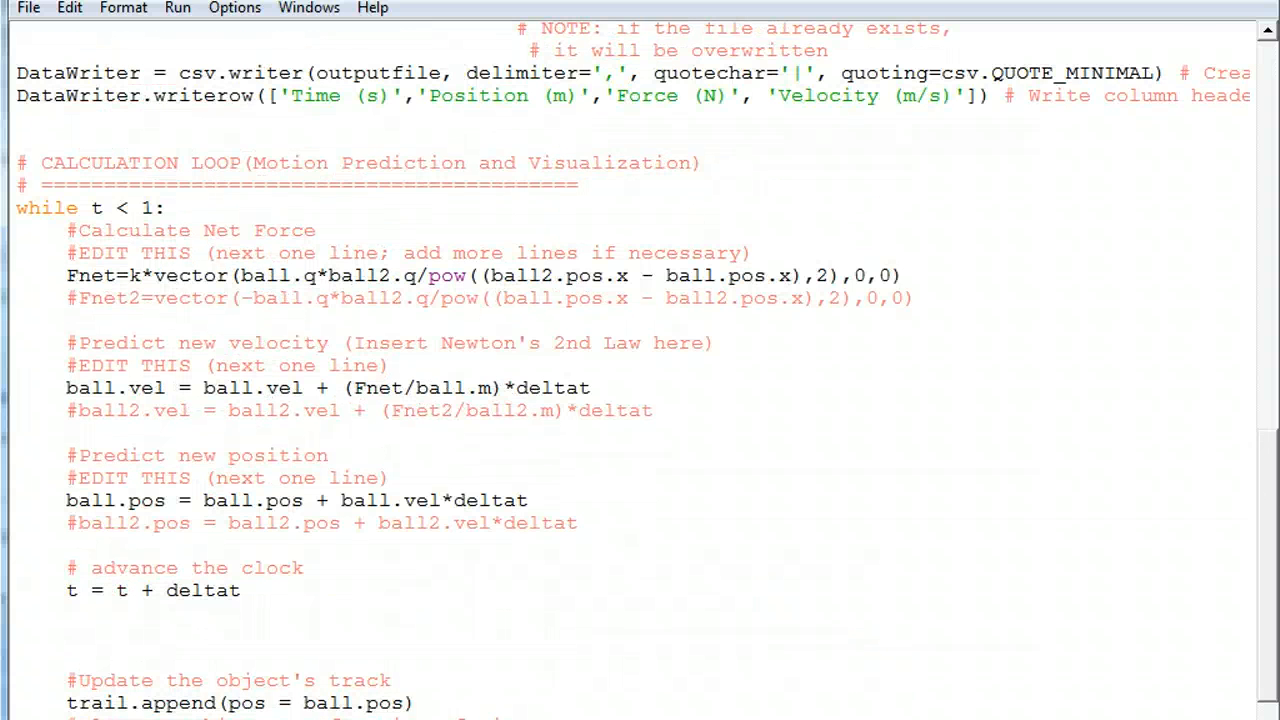
pyautogui.scroll(-3)
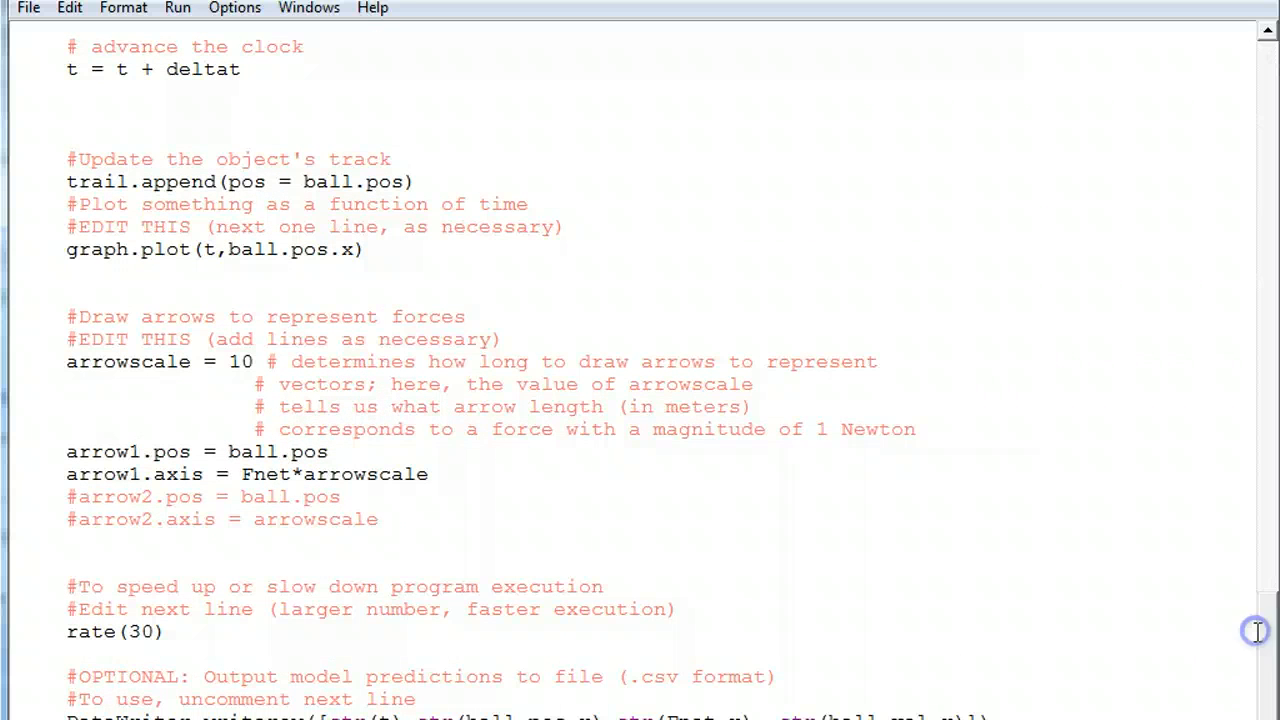
pyautogui.scroll(-3)
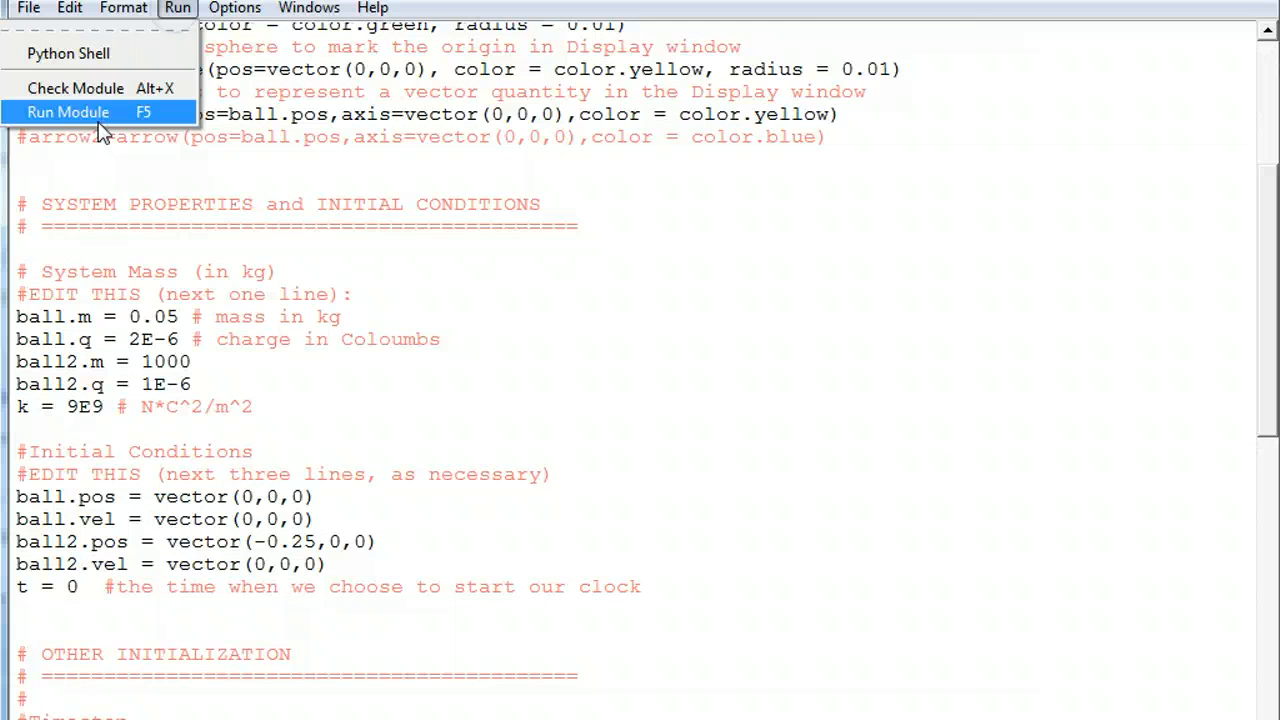
pyautogui.click(68, 111)
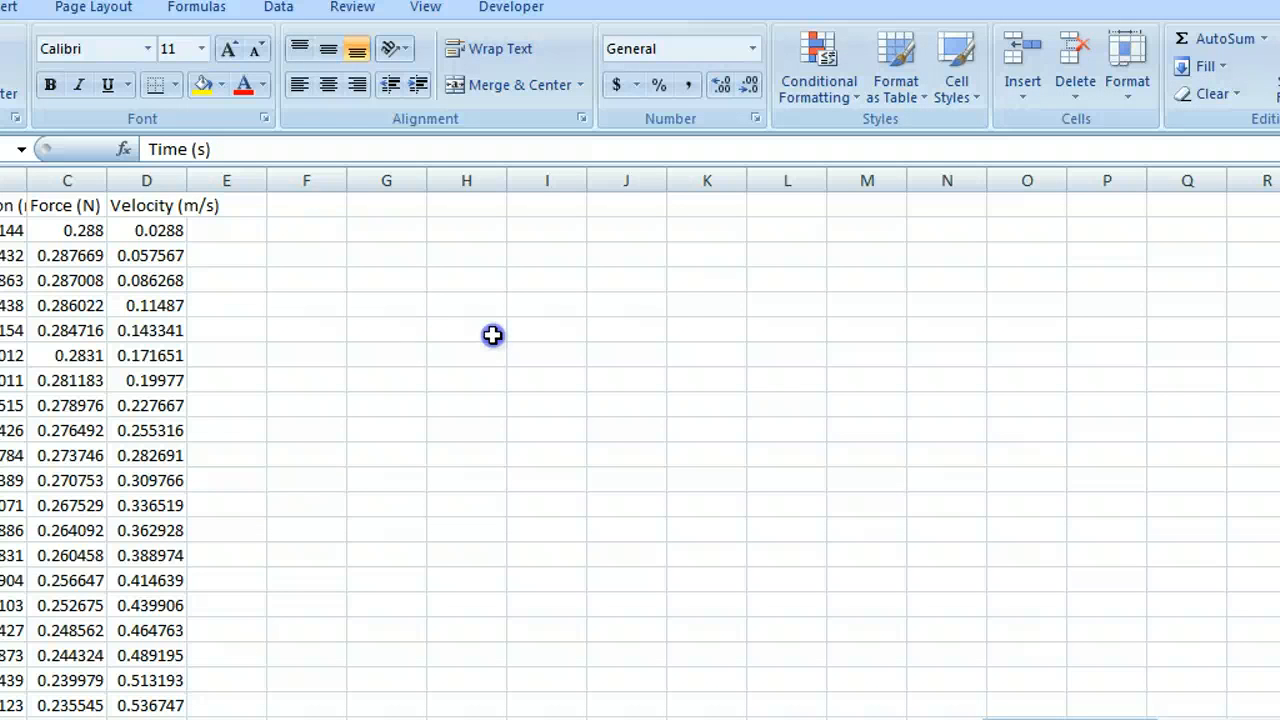
pyautogui.moveTo(557, 530)
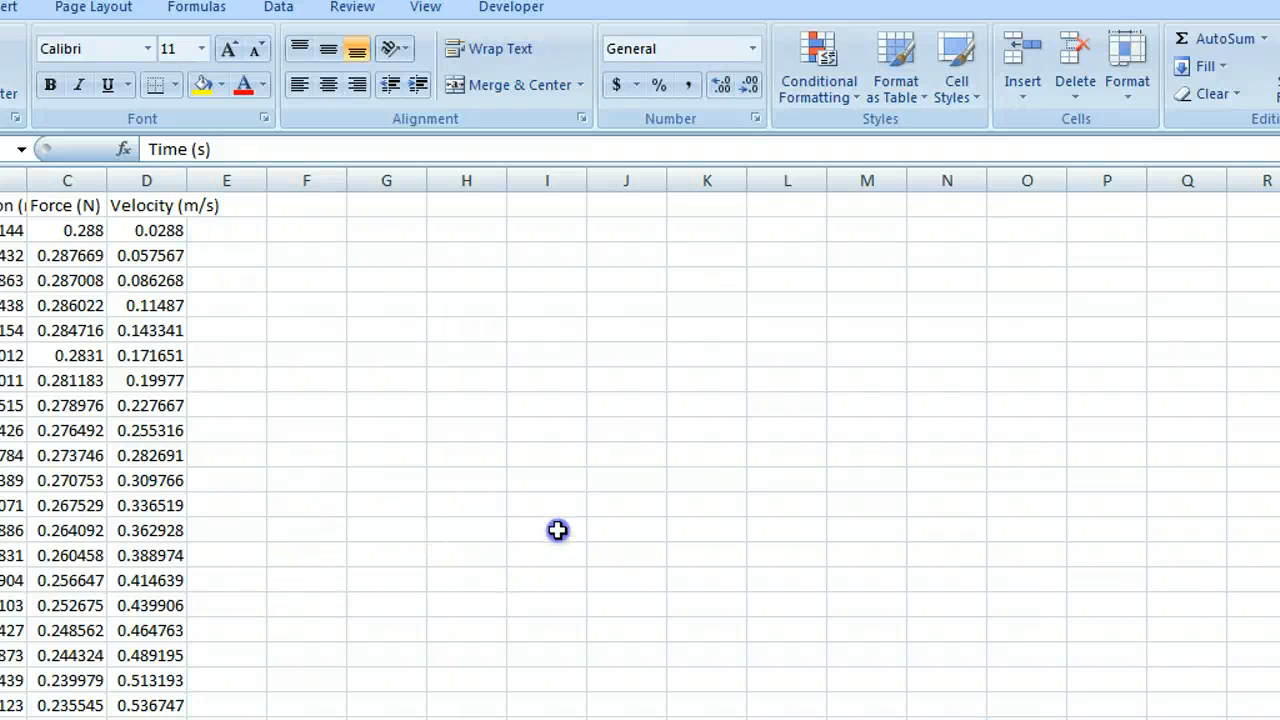
pyautogui.click(270, 13)
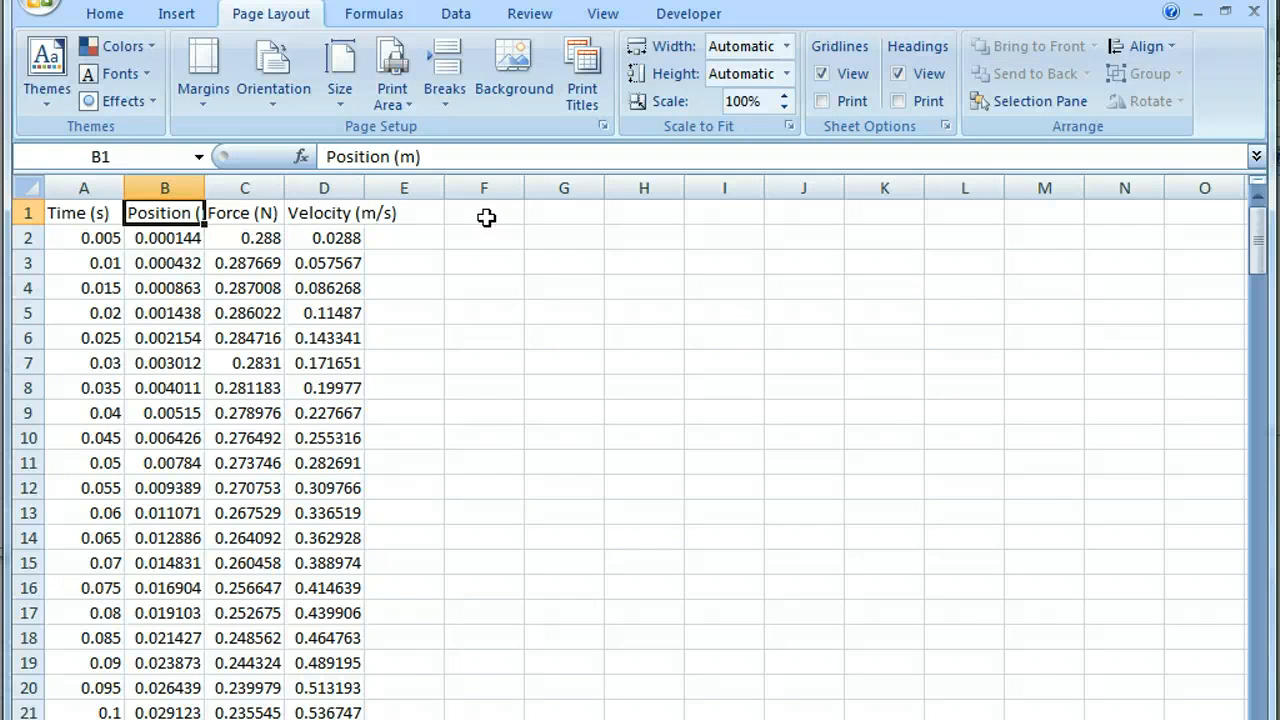
pyautogui.click(484, 212)
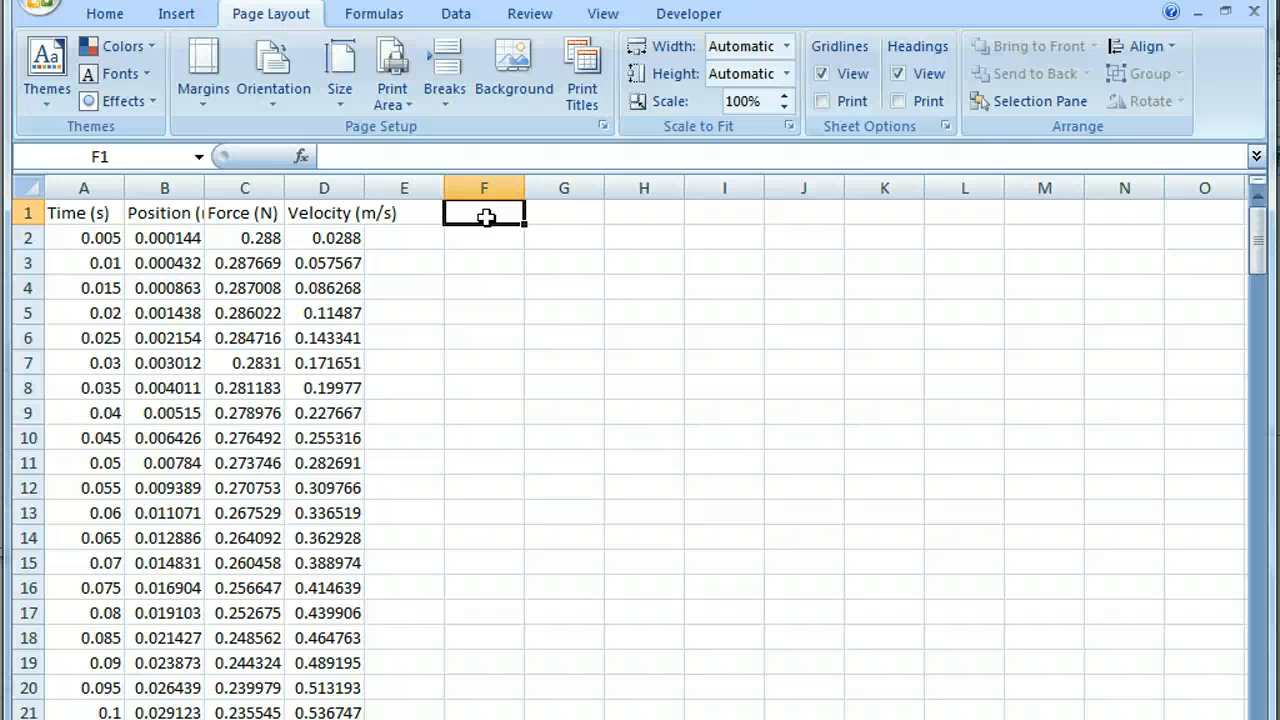
# Add a Distance (m) column F with =0.25+B2, filled down all data rows
pyautogui.write('Distance (m')
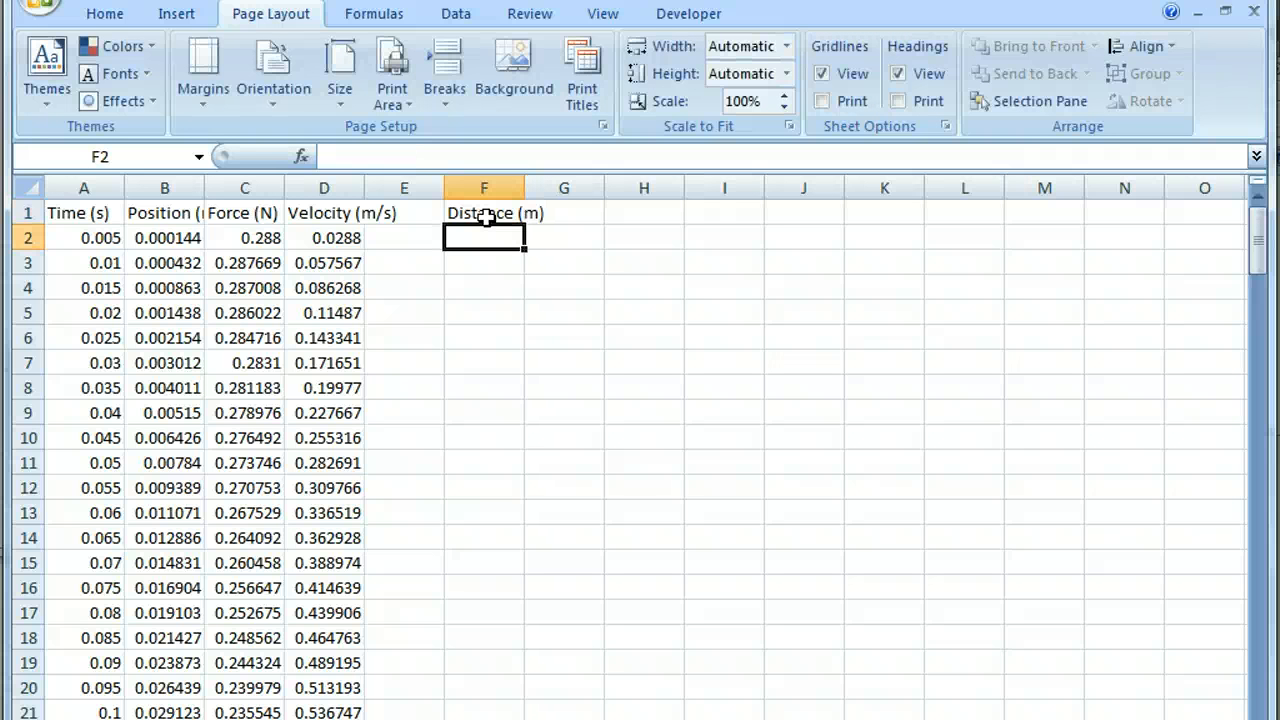
pyautogui.write('=.')
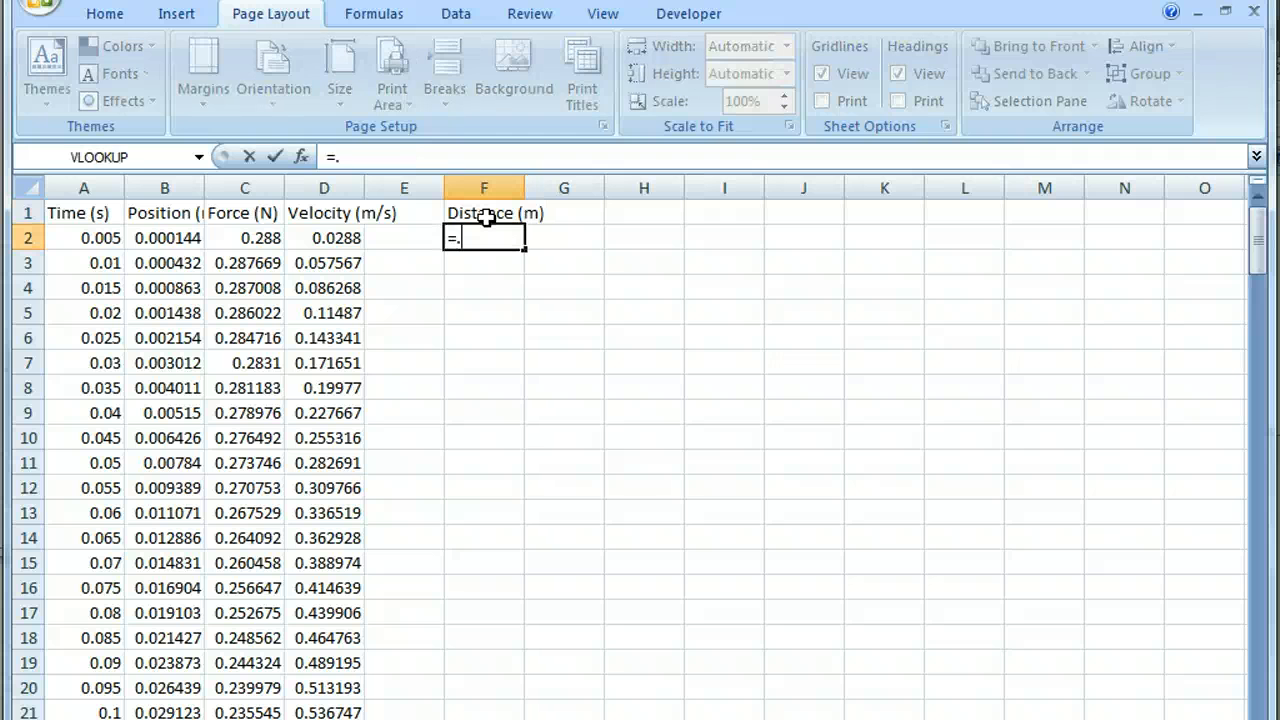
pyautogui.write('25+')
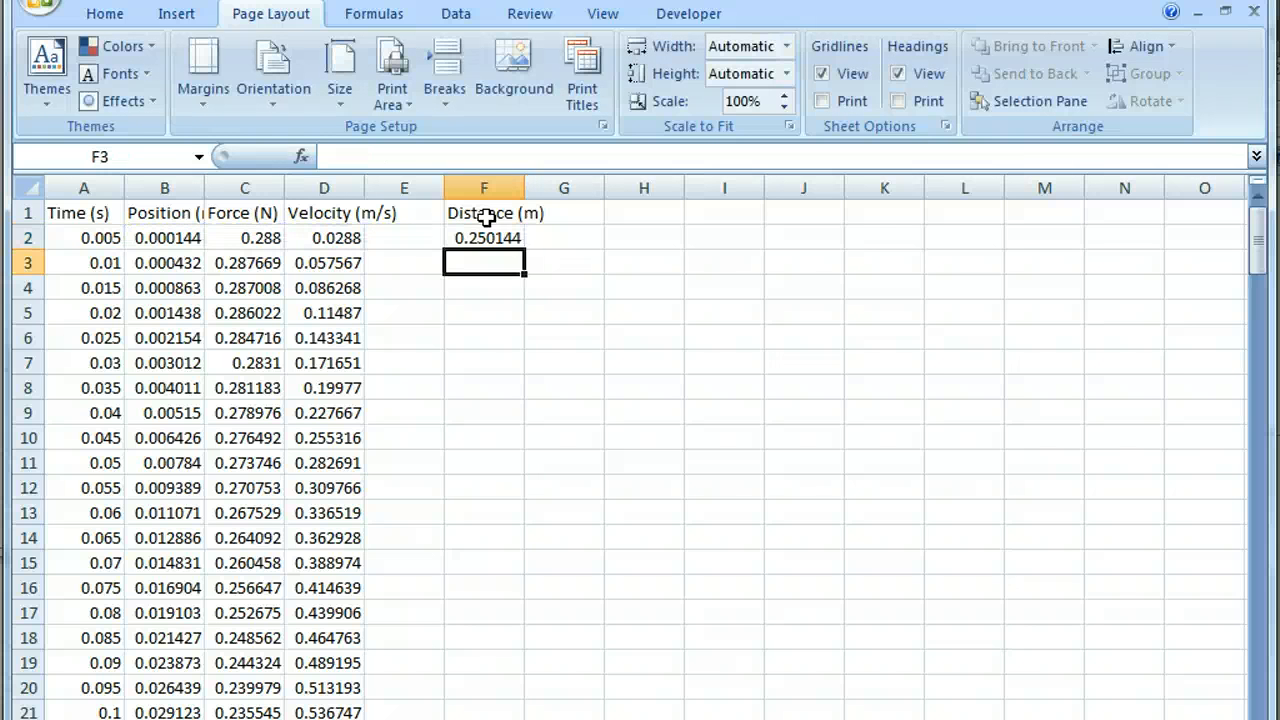
pyautogui.click(484, 237)
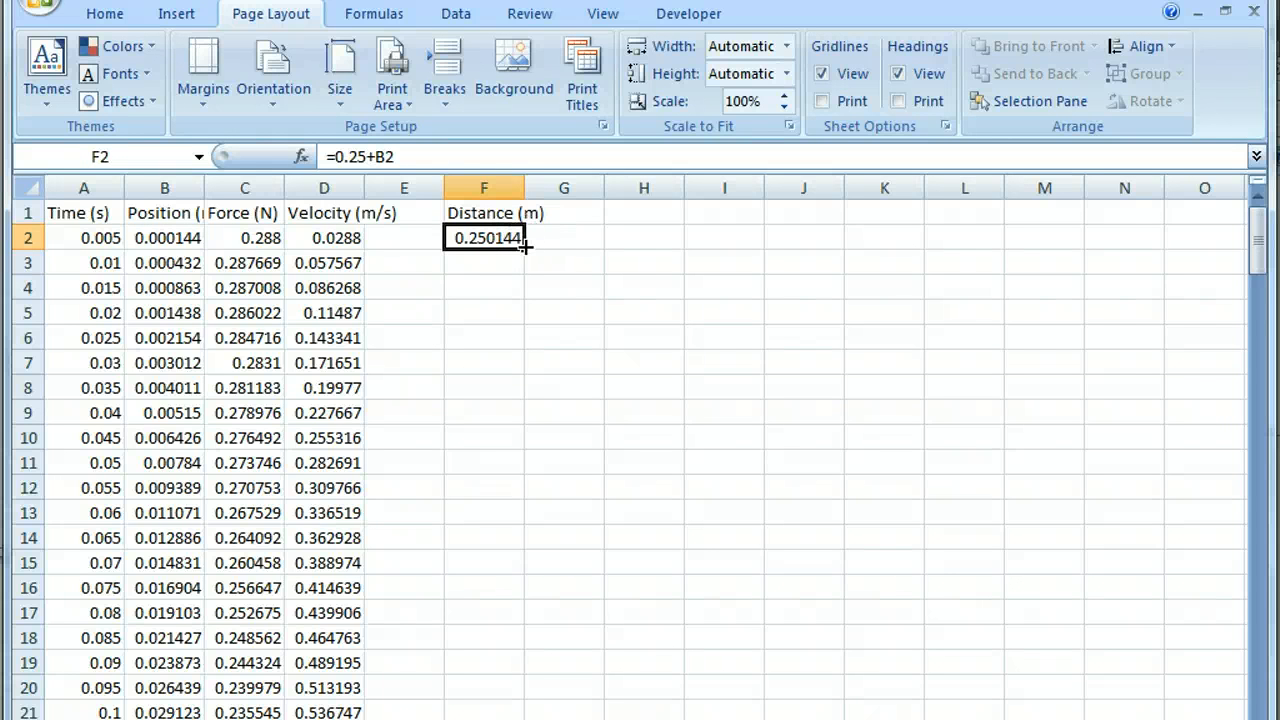
pyautogui.scroll(-3)
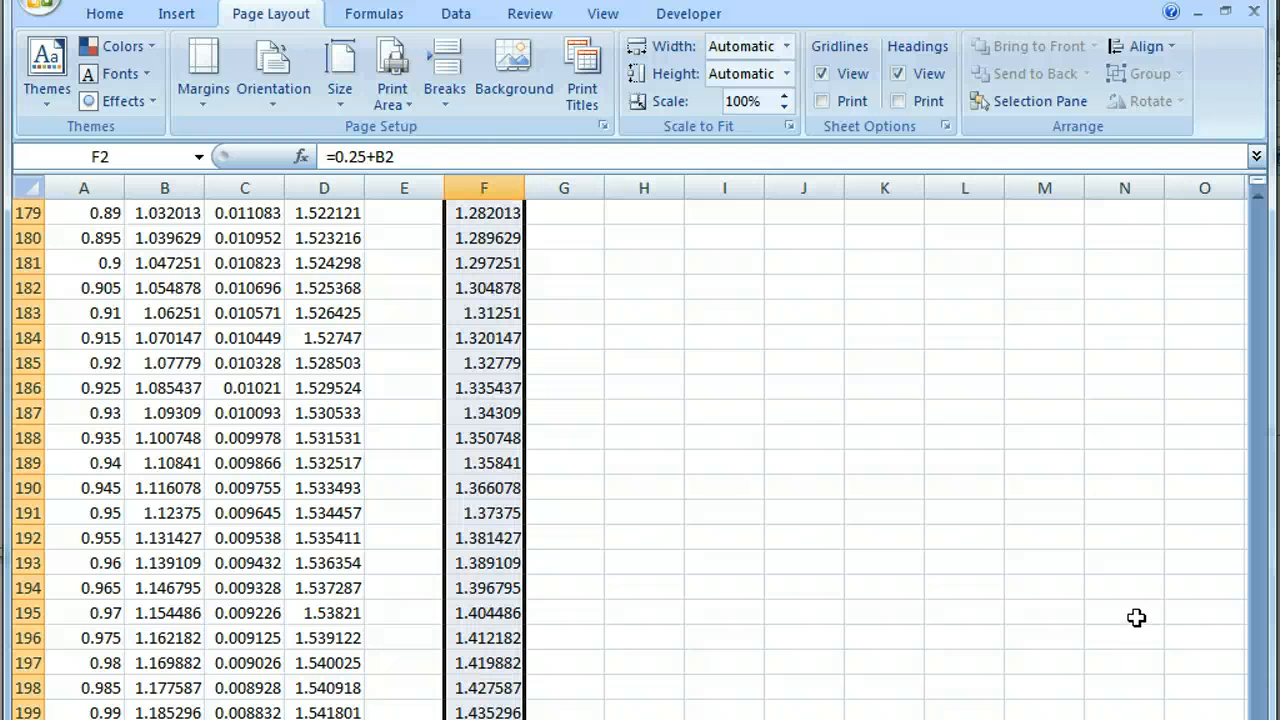
pyautogui.moveTo(1258, 395); pyautogui.dragTo(1258, 398)
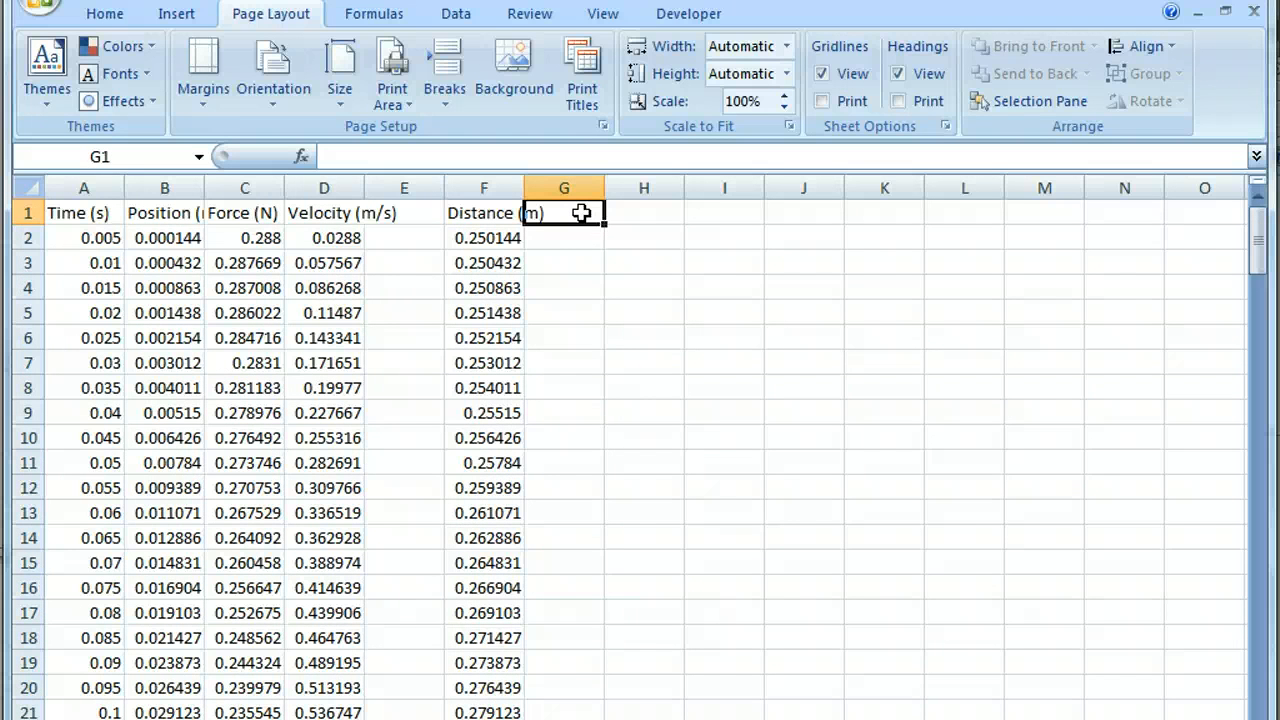
# Add an Inv Dist^2 column with =1/F2^2 and select where the Force column copy goes
pyautogui.write('=')
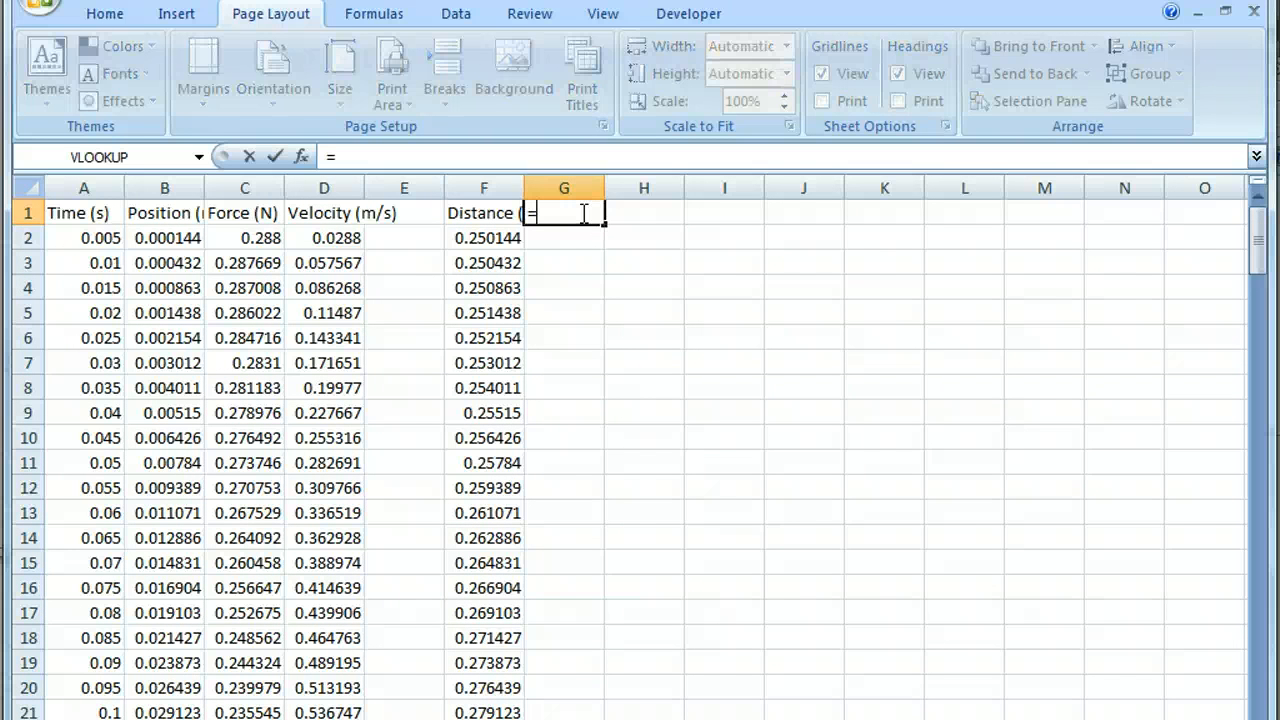
pyautogui.write('Inv Dist^2')
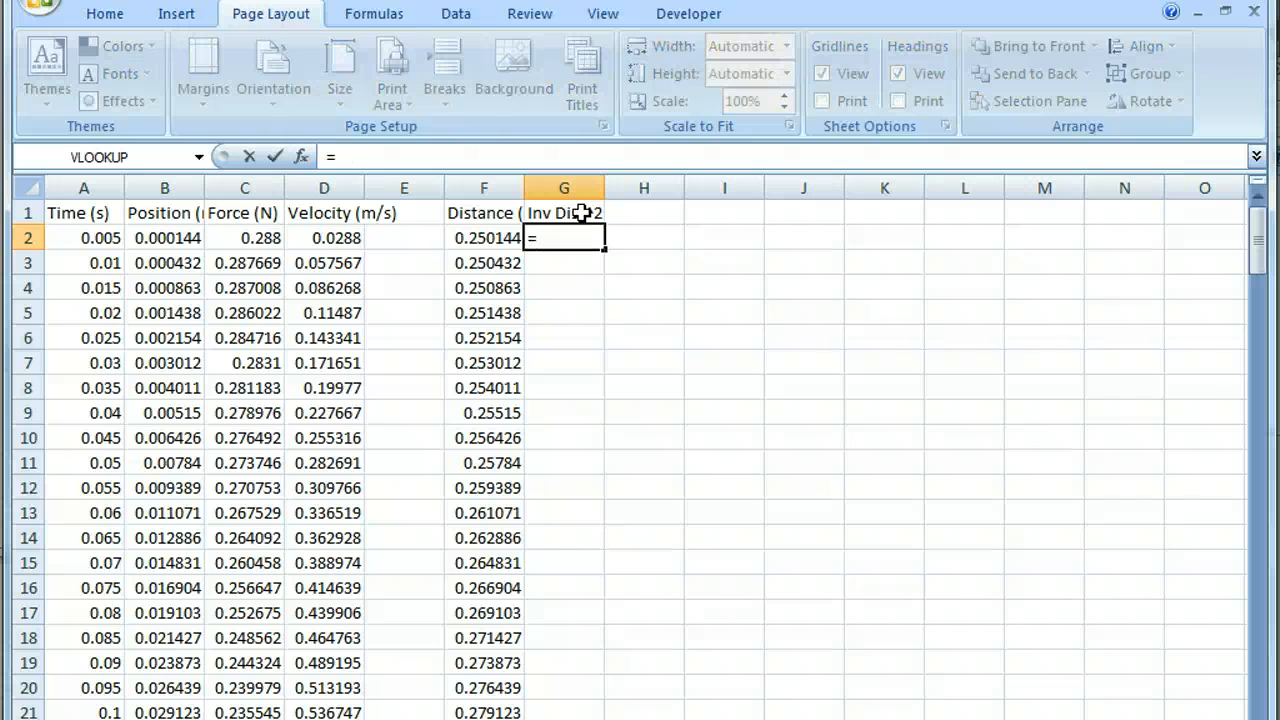
pyautogui.write('1/')
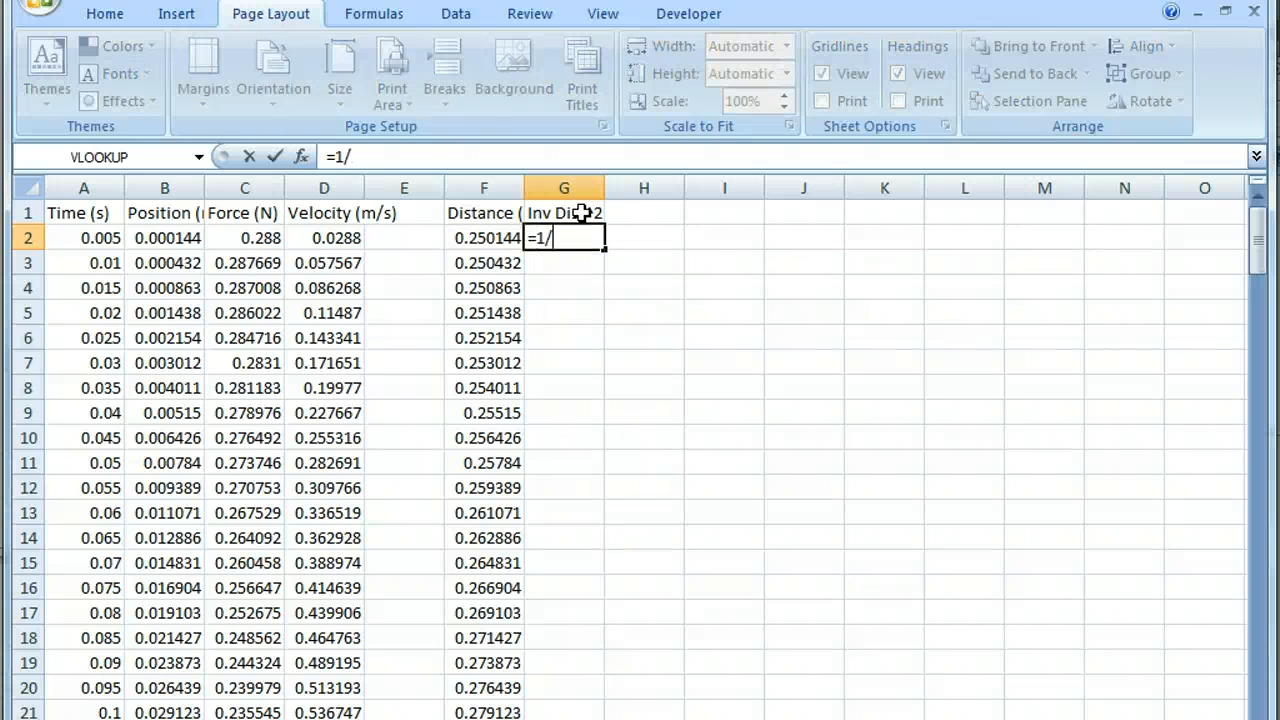
pyautogui.write('F2^2')
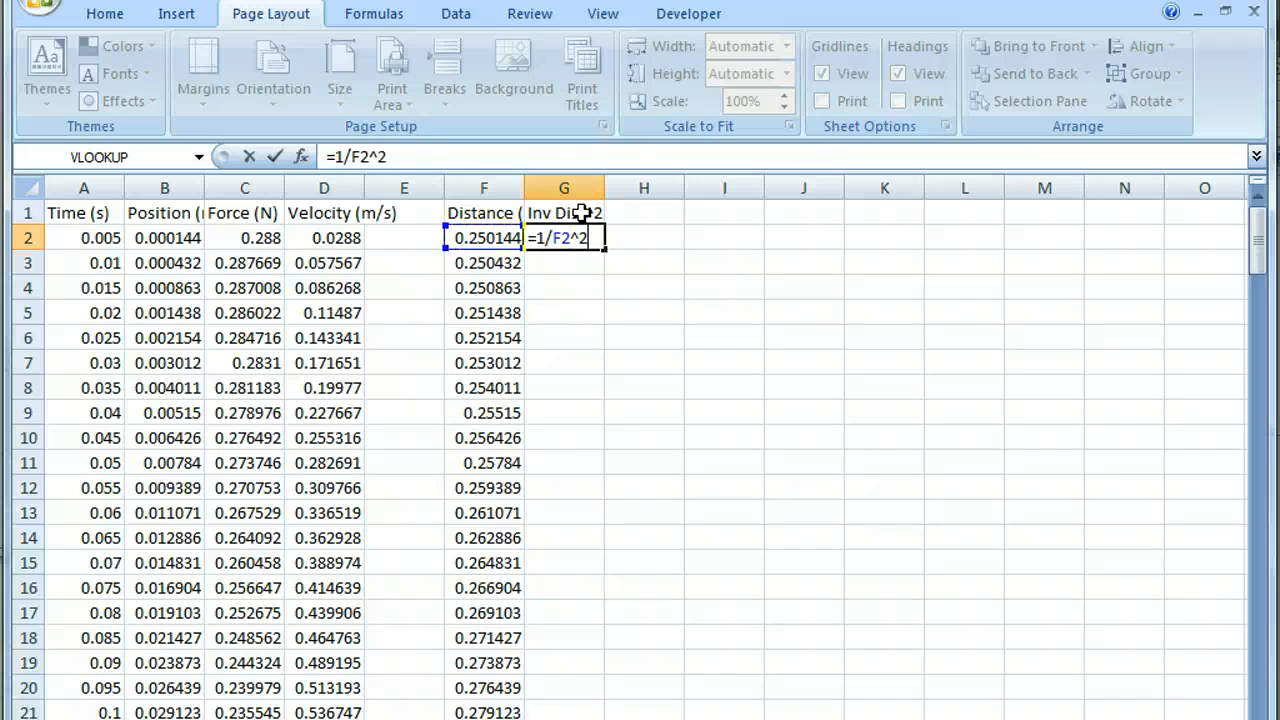
pyautogui.press('Enter')
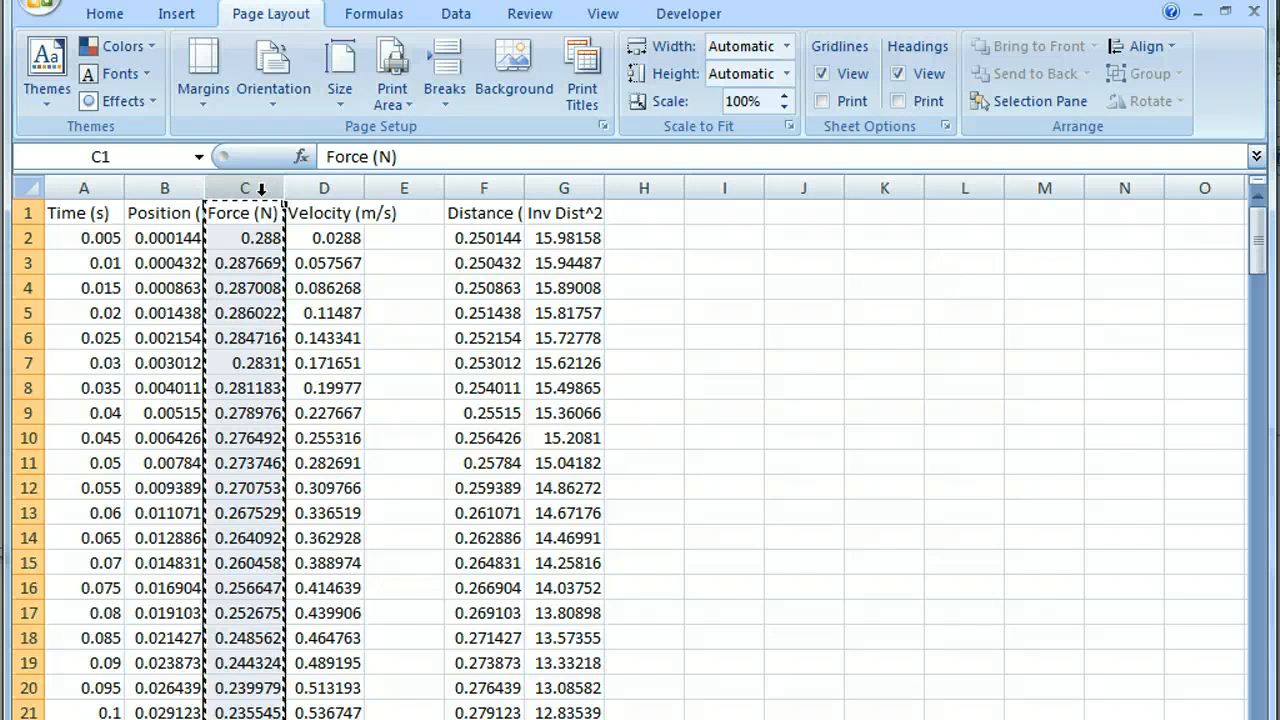
pyautogui.click(643, 188)
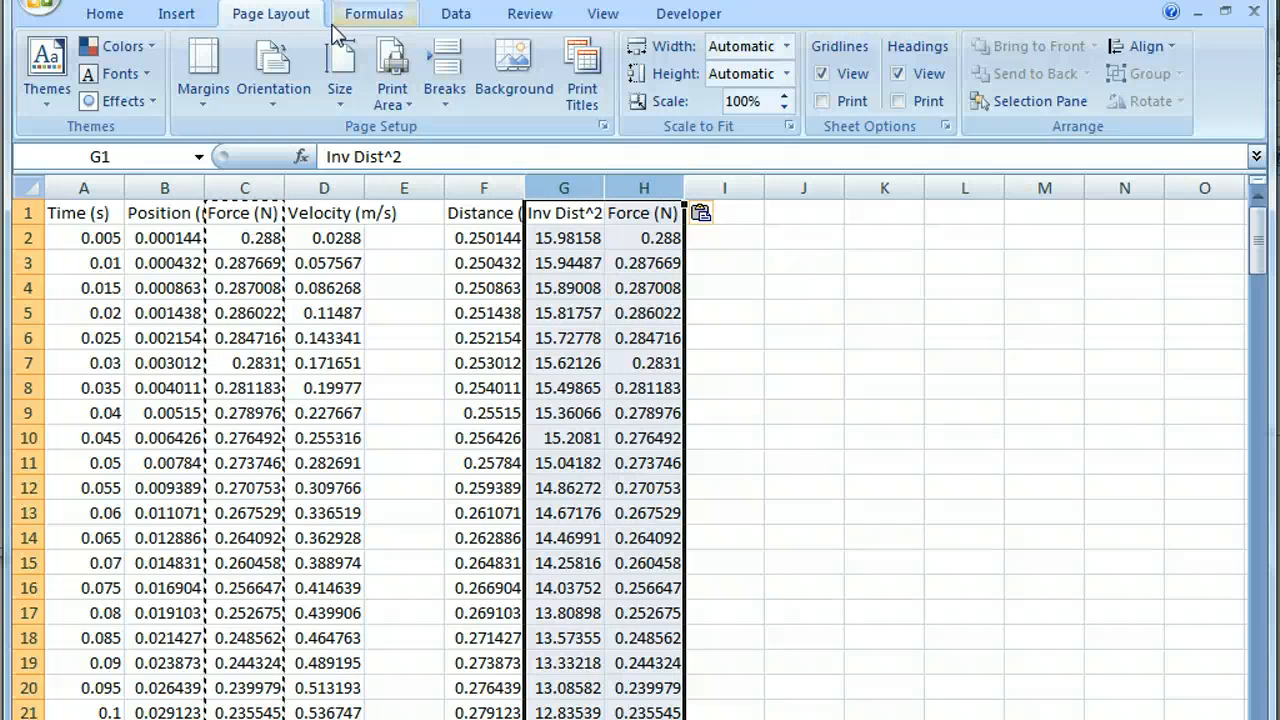
# Insert a scatter chart and bring up the Force (N) series options for a linear trendline
pyautogui.click(176, 13)
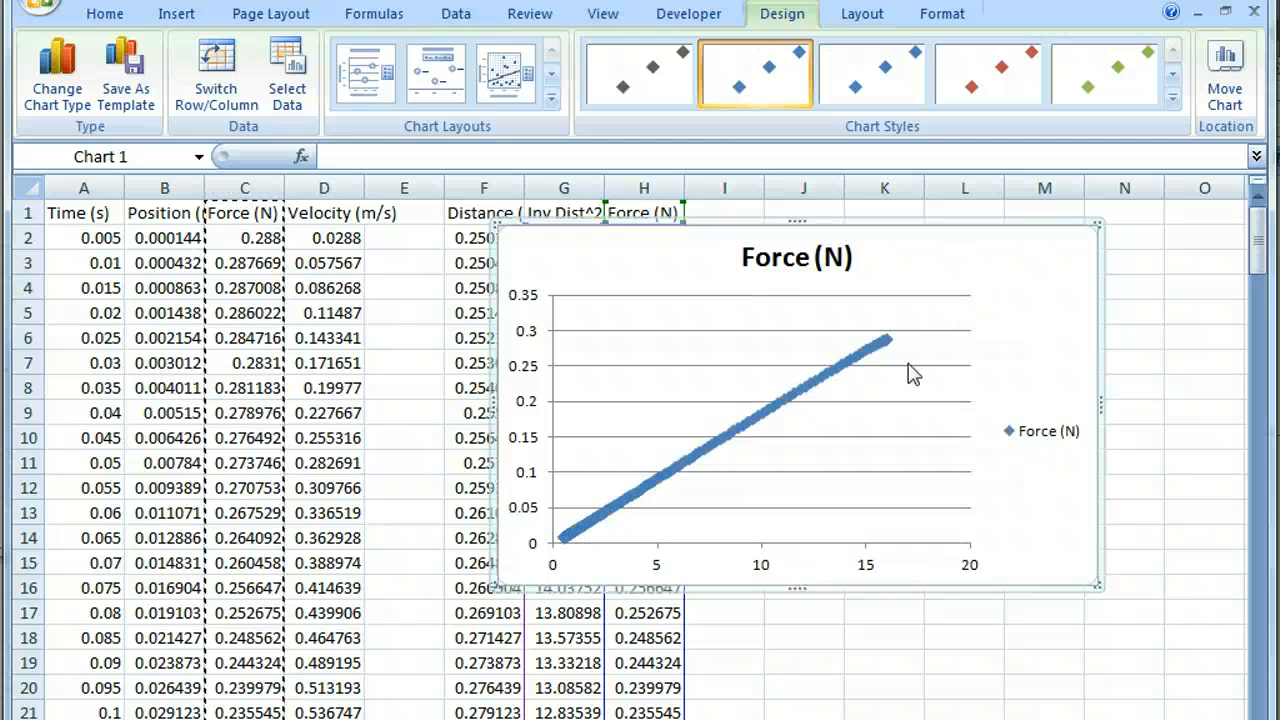
pyautogui.moveTo(880, 358)
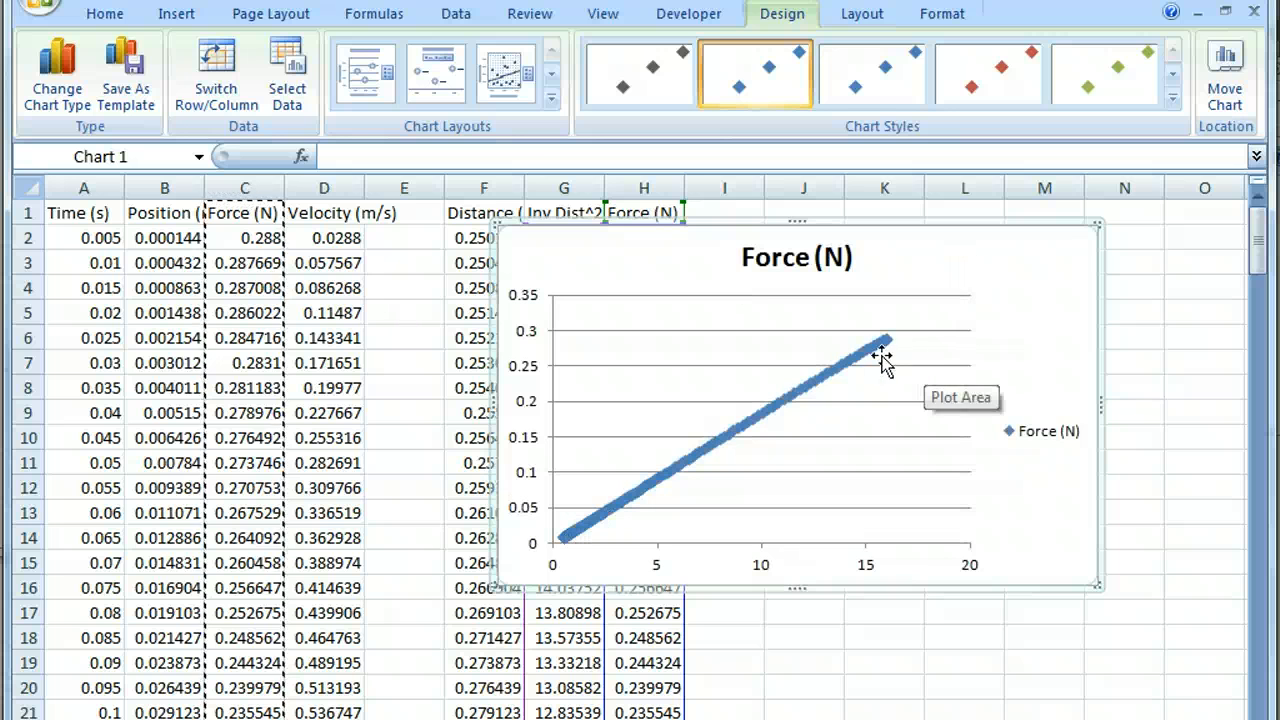
pyautogui.click(880, 355)
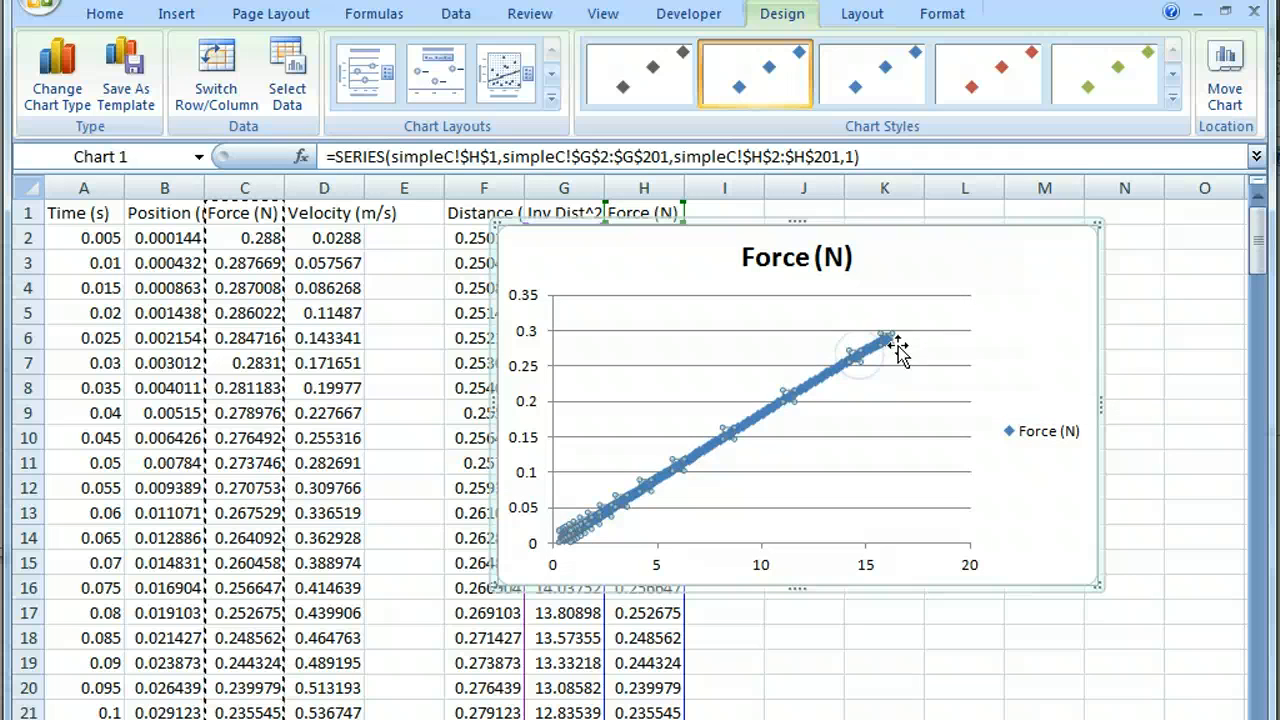
pyautogui.rightClick(880, 345)
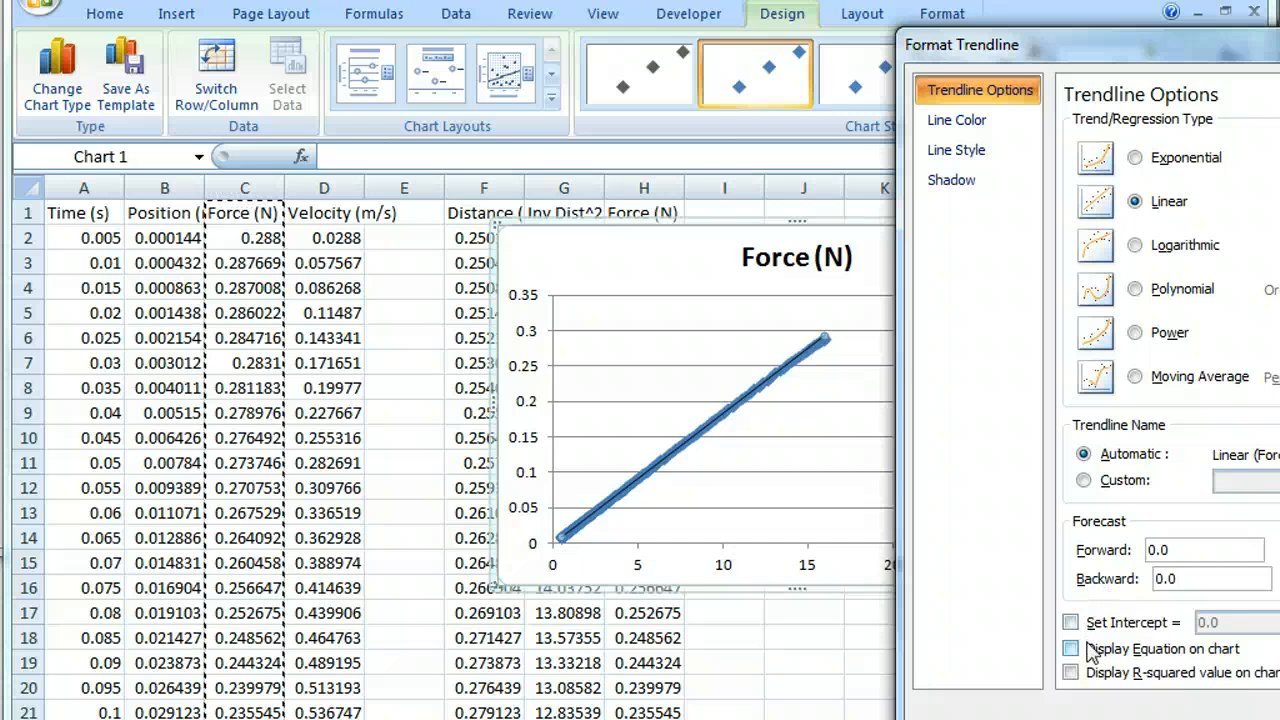
# Display the trendline equation and fix the intercept at zero, giving y = 0.0183x
pyautogui.click(1071, 648)
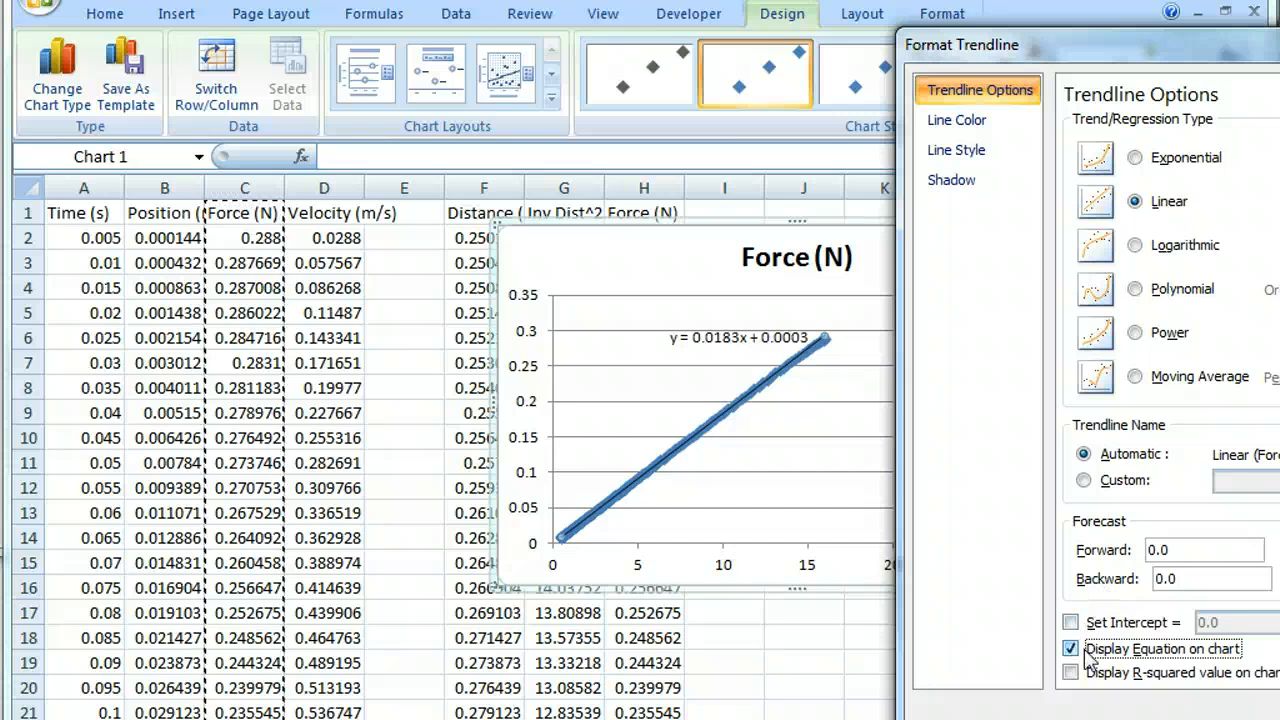
pyautogui.click(1070, 622)
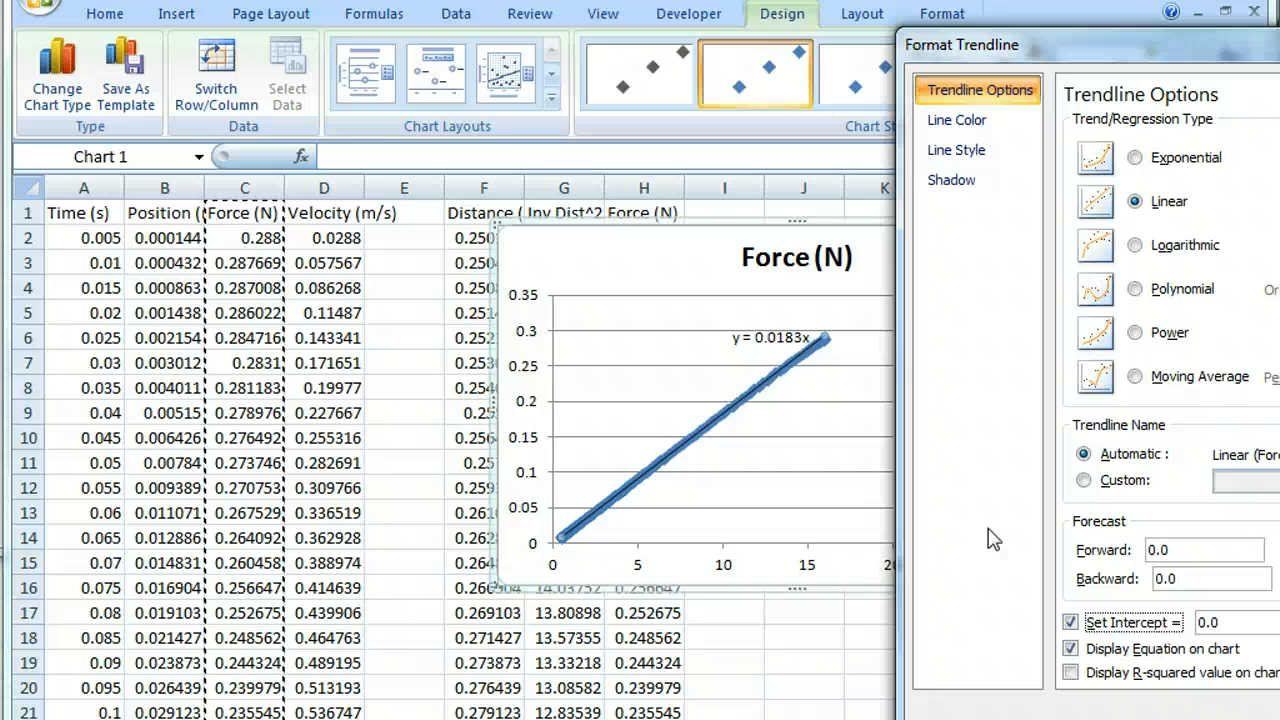
pyautogui.click(1071, 622)
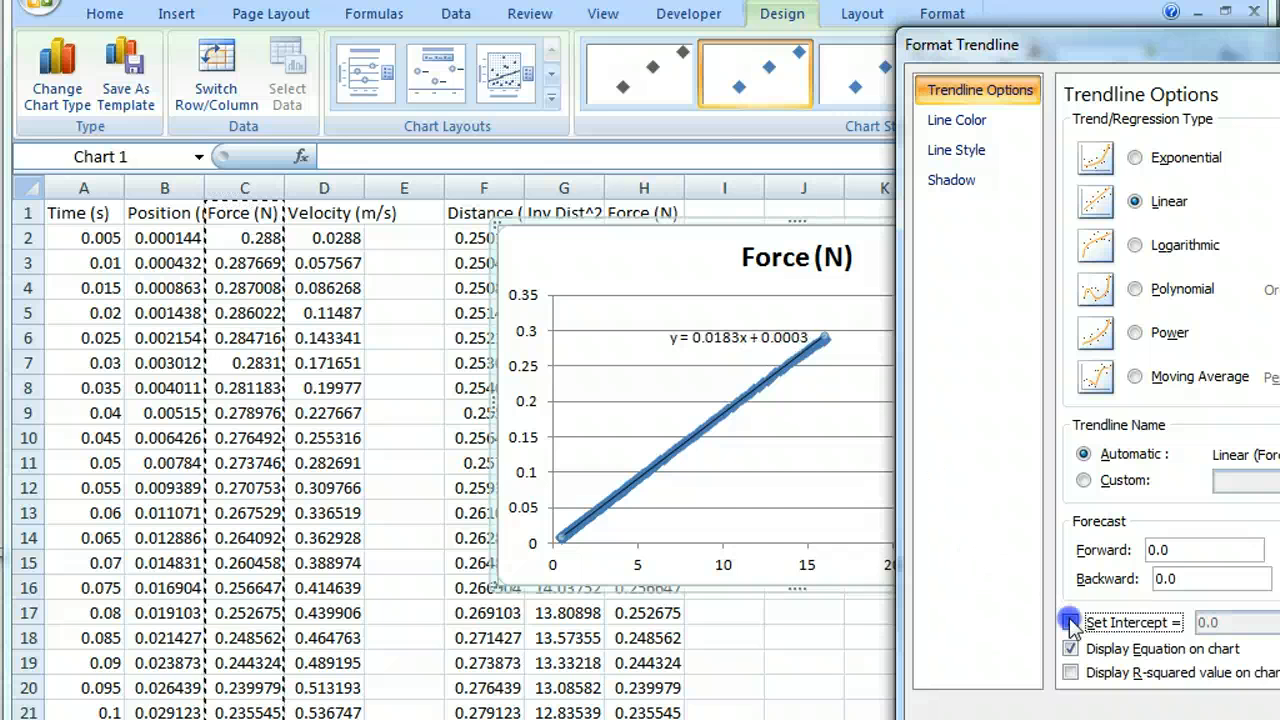
pyautogui.click(1069, 622)
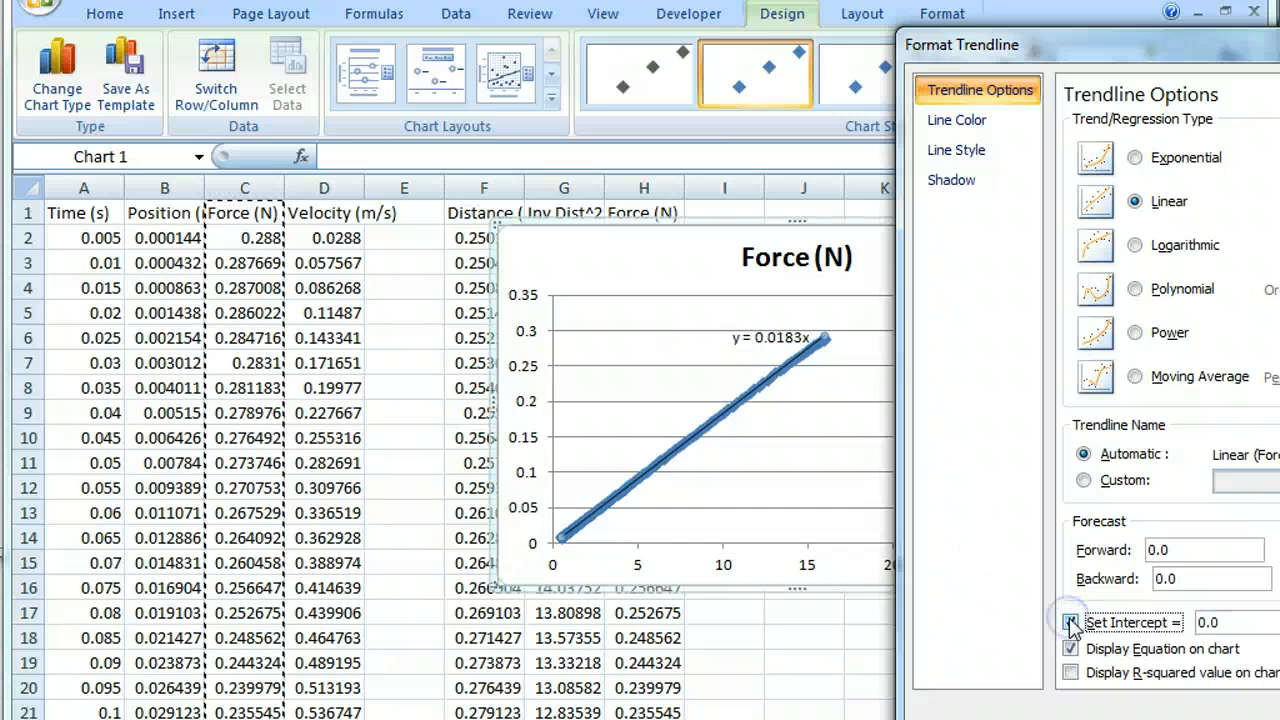
pyautogui.click(1069, 622)
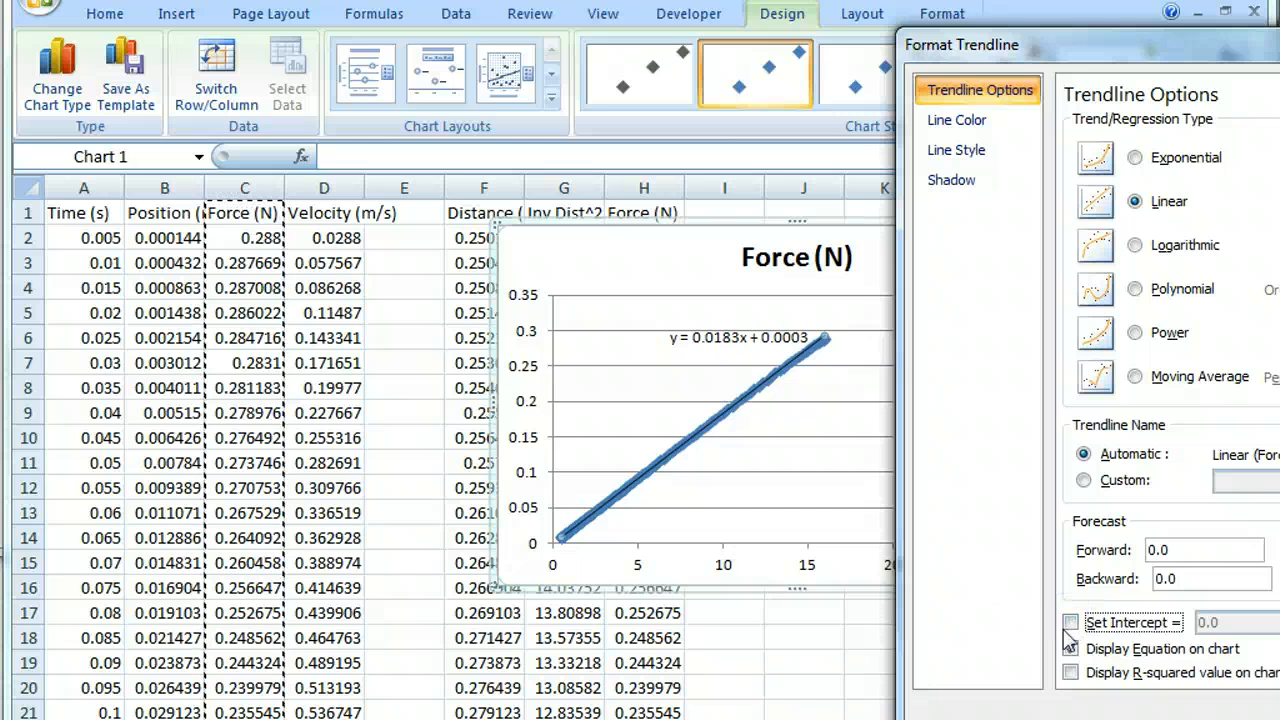
pyautogui.click(1071, 622)
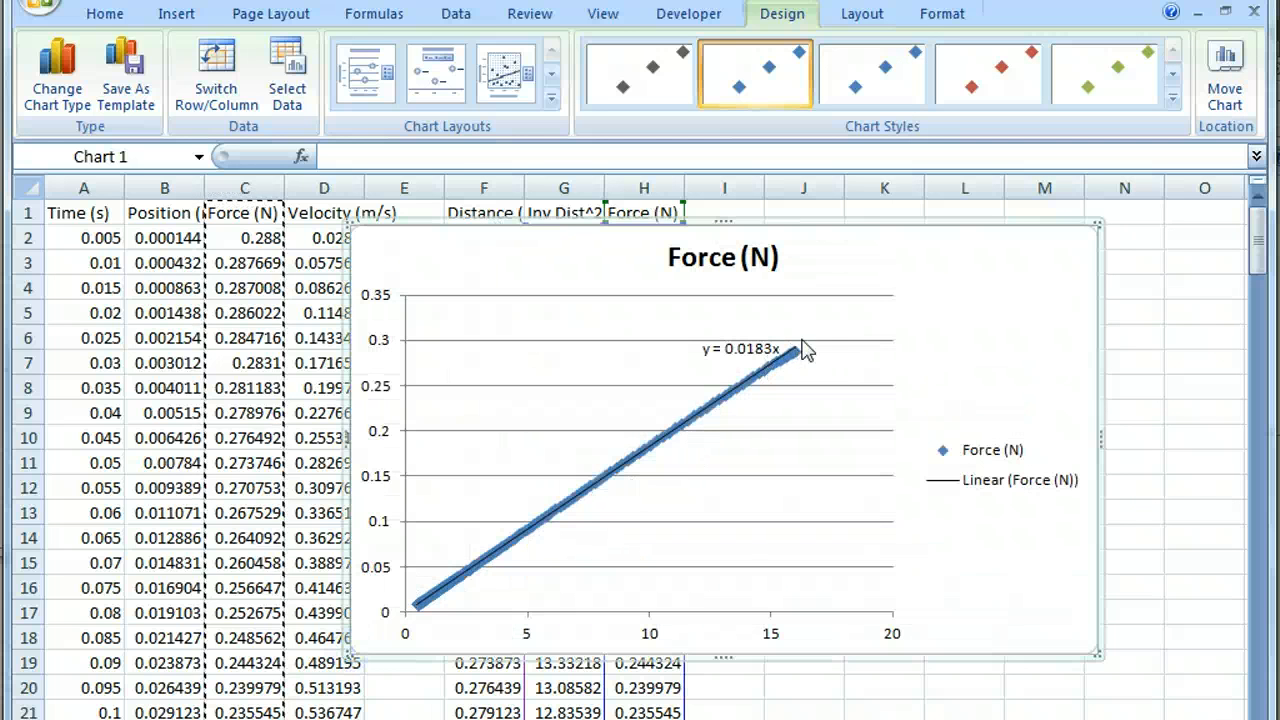
pyautogui.moveTo(835, 351)
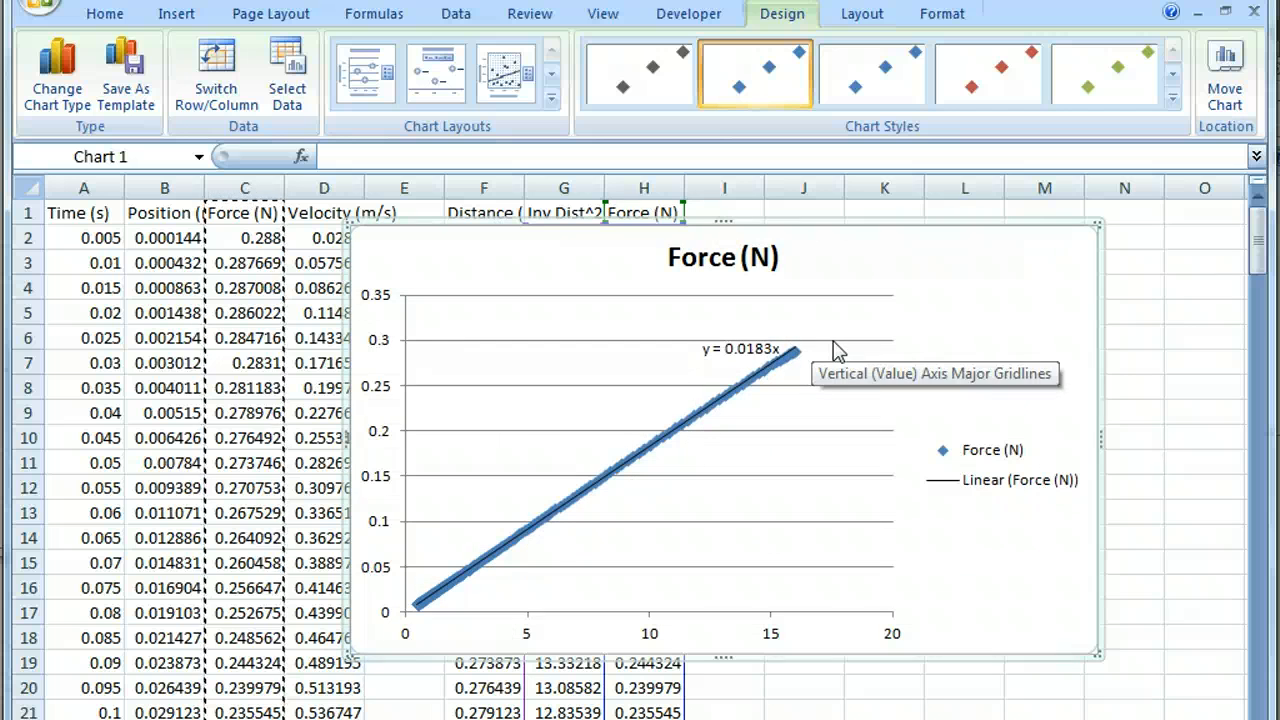
pyautogui.moveTo(893, 362)
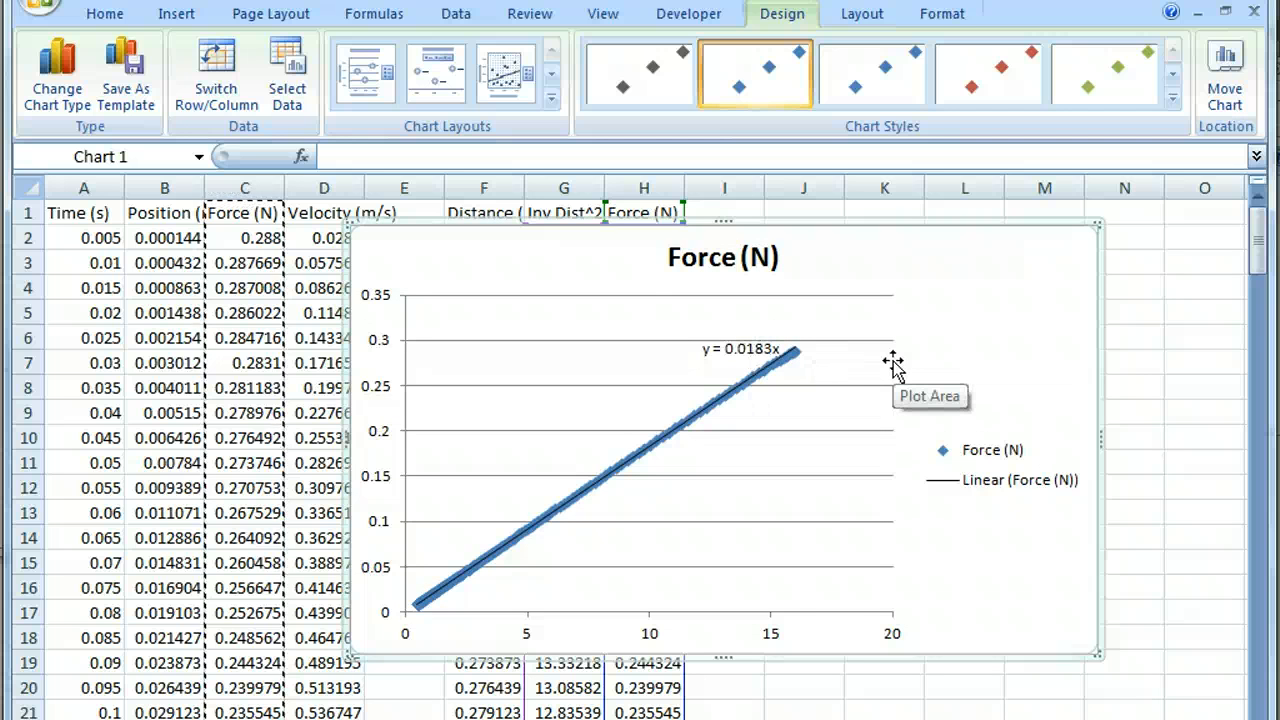
pyautogui.click(892, 360)
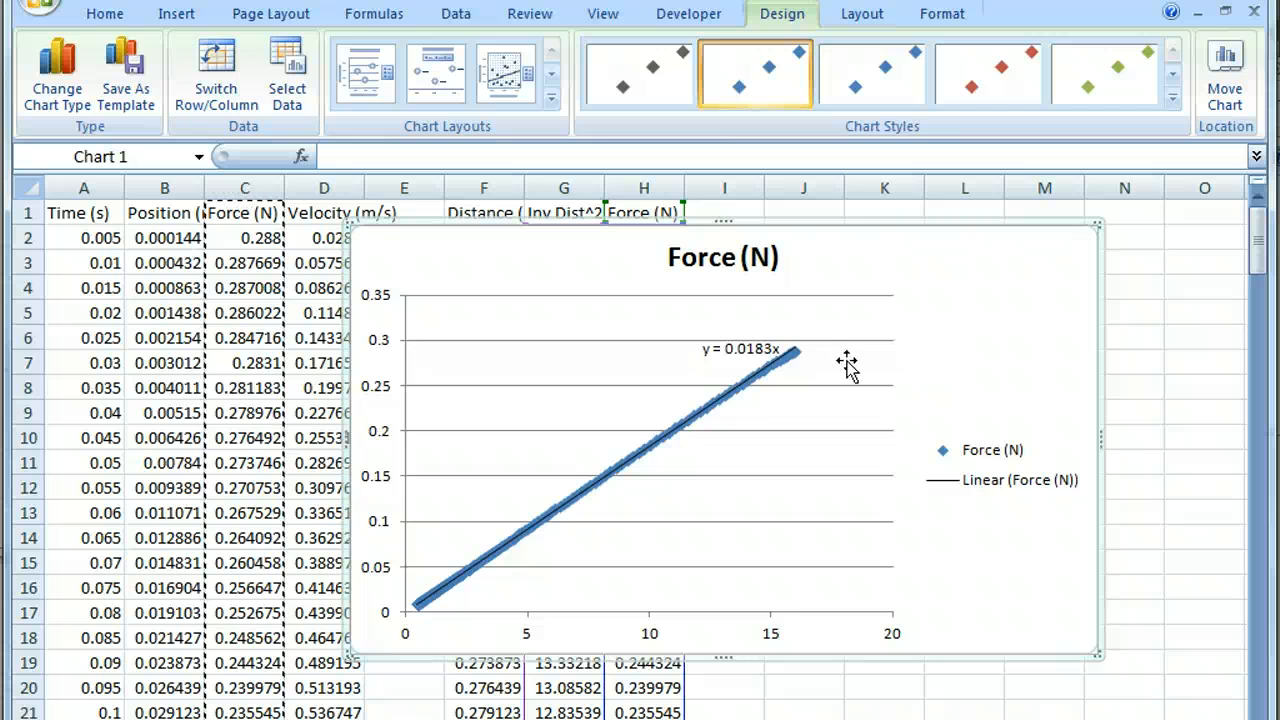
pyautogui.moveTo(757, 418)
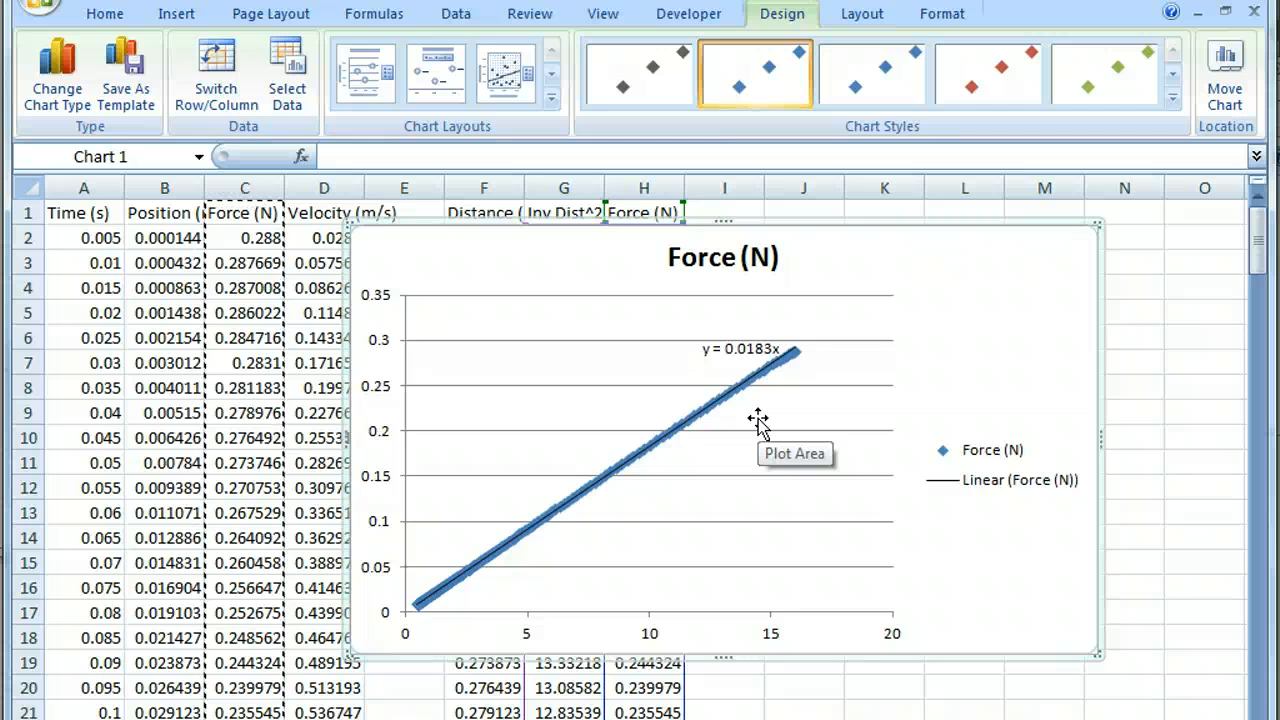
pyautogui.moveTo(940, 348)
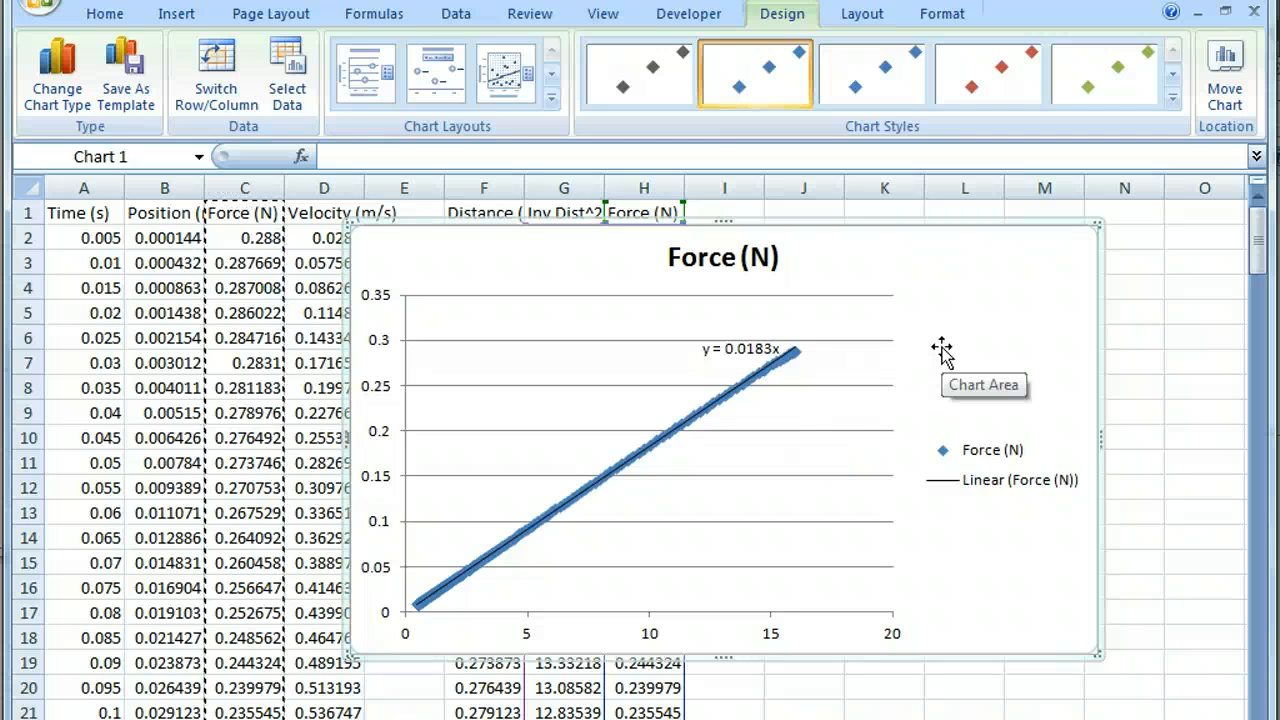
pyautogui.moveTo(637, 365)
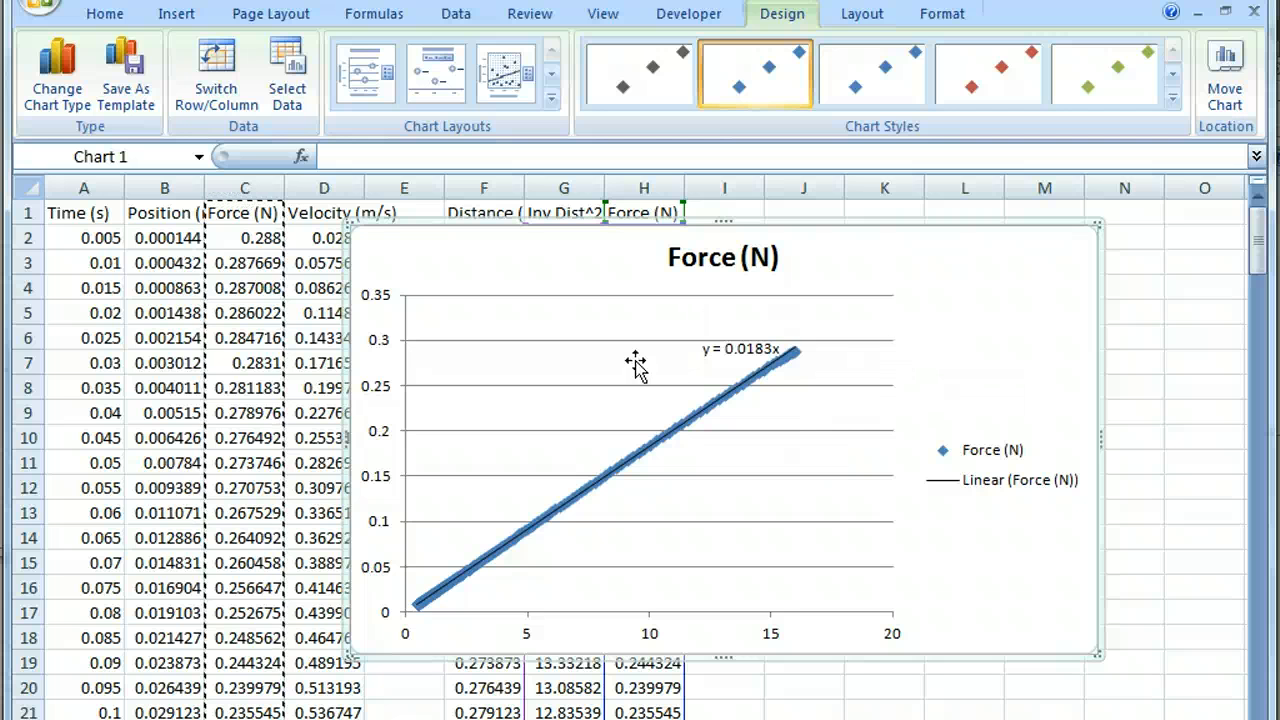
pyautogui.moveTo(712, 350)
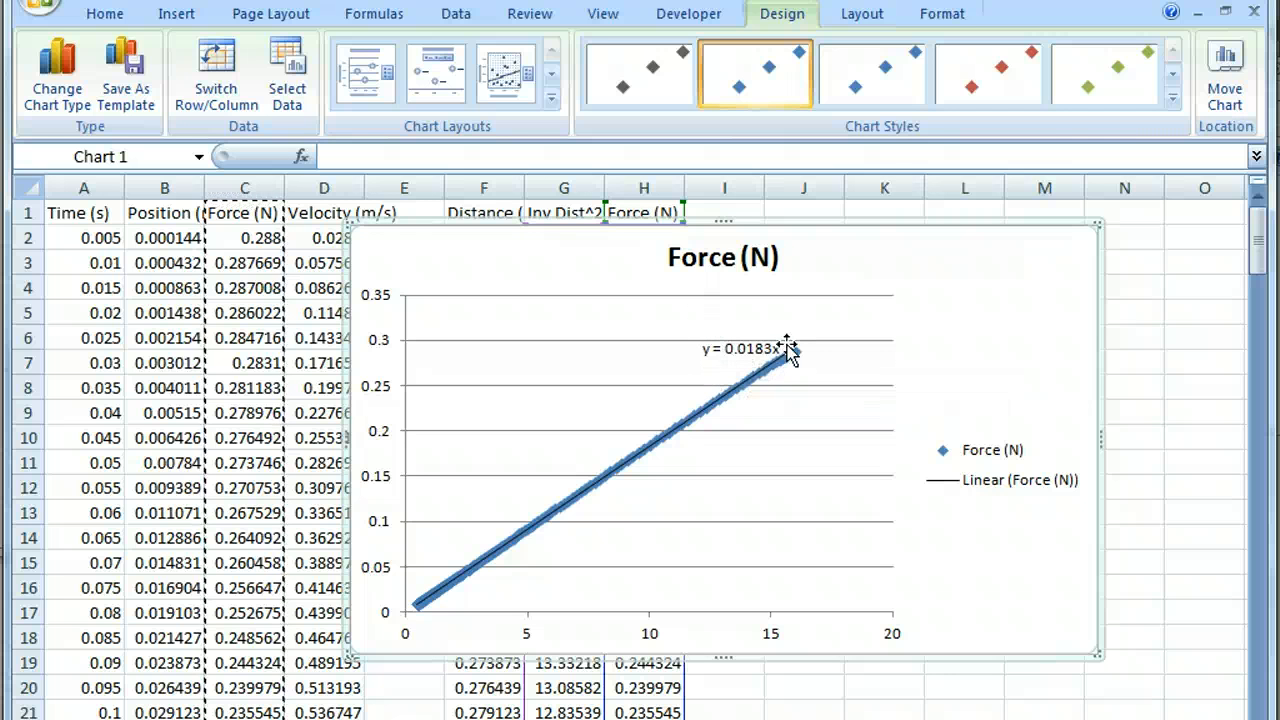
pyautogui.moveTo(775, 345)
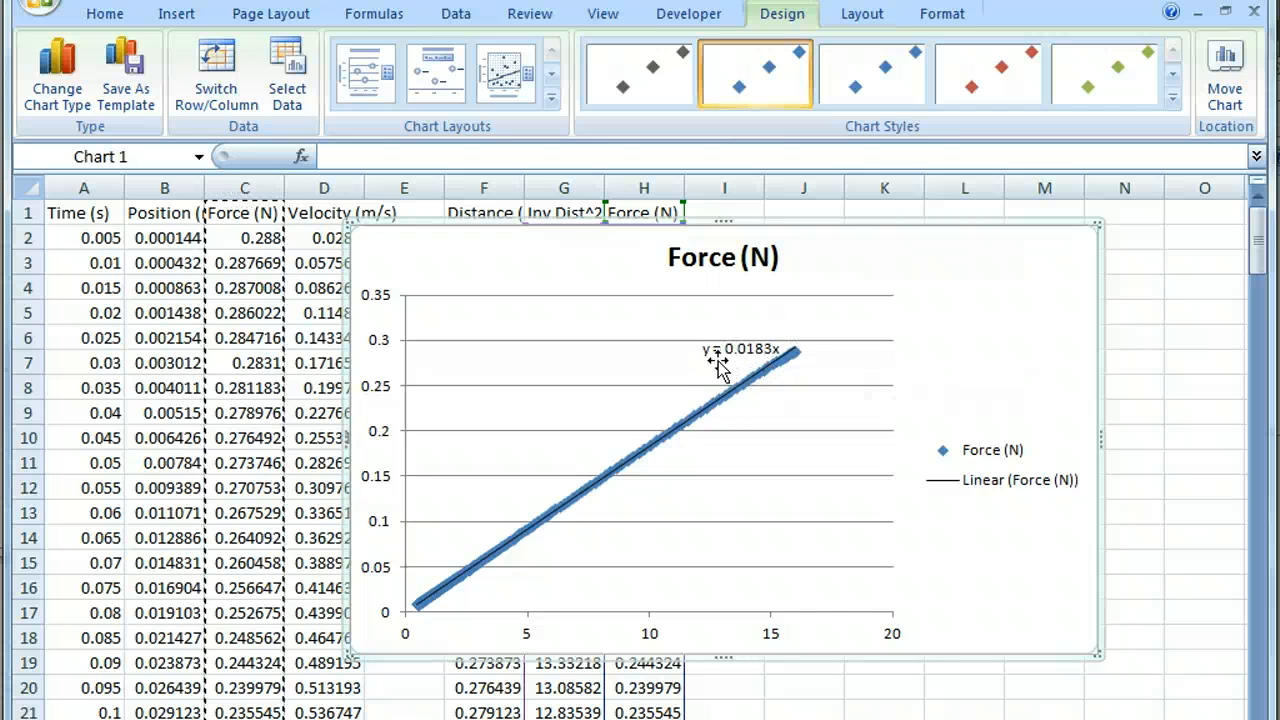
pyautogui.moveTo(740, 360)
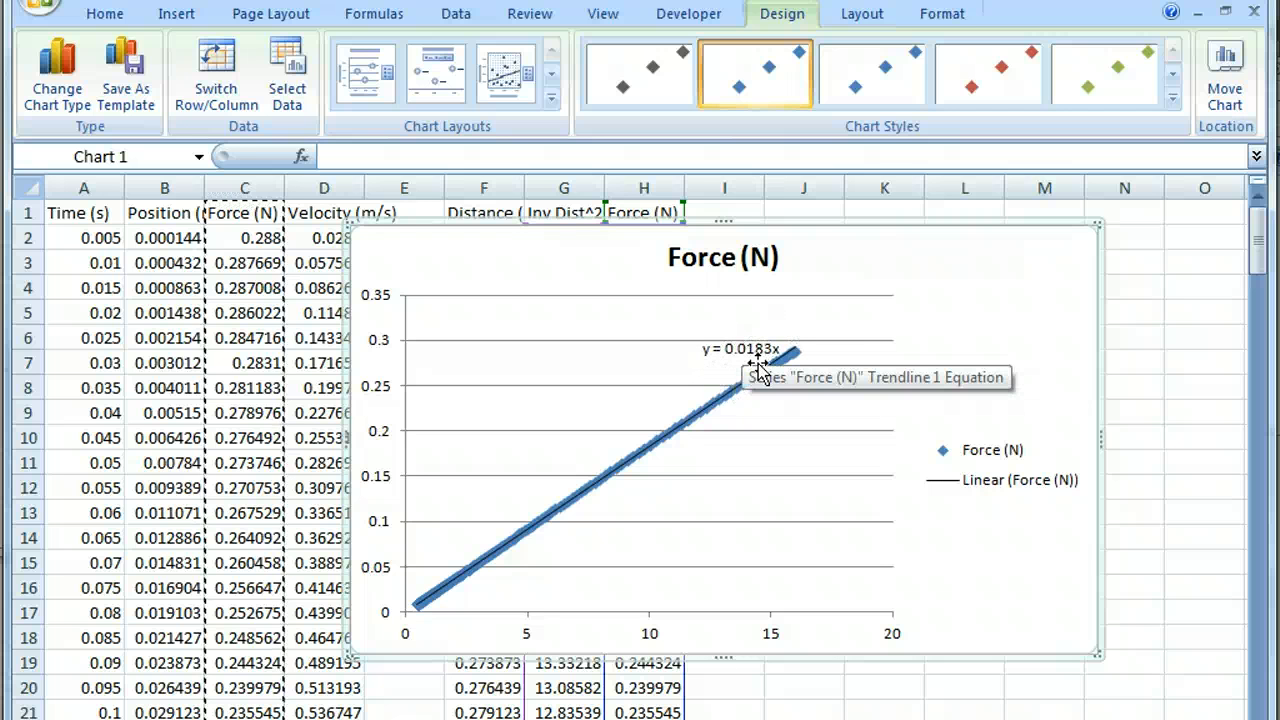
pyautogui.moveTo(805, 320)
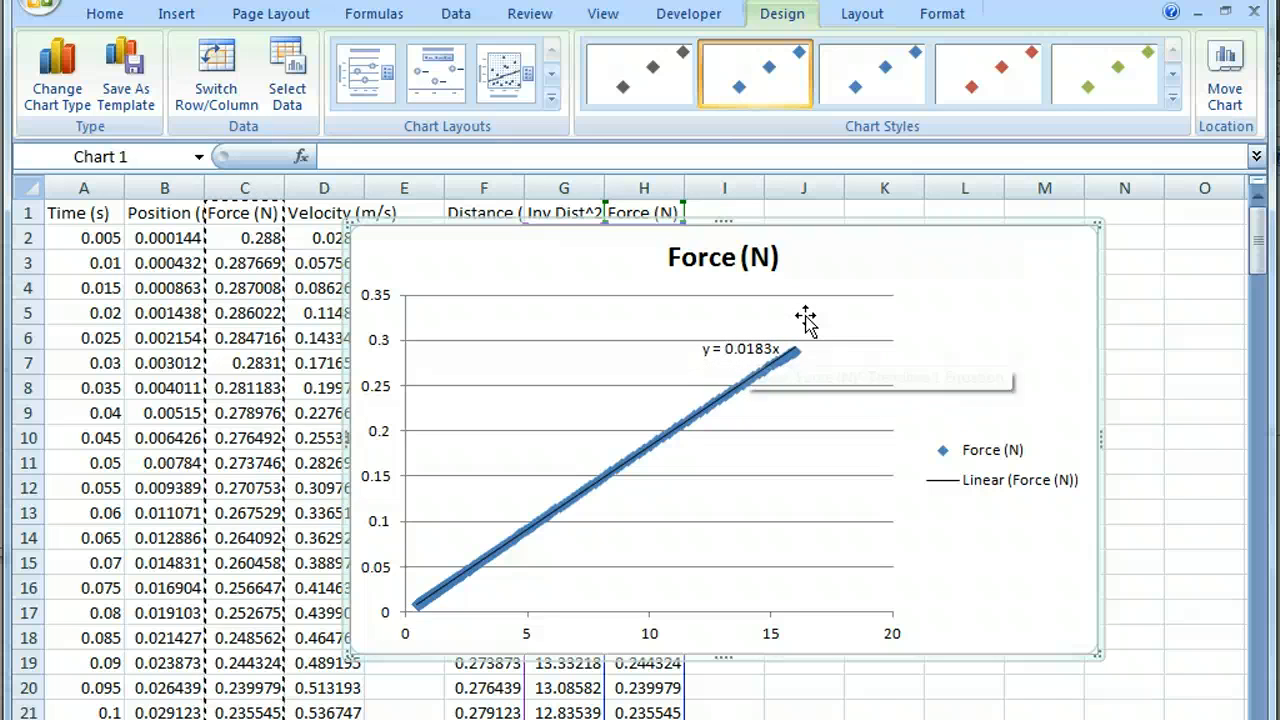
pyautogui.moveTo(805, 320)
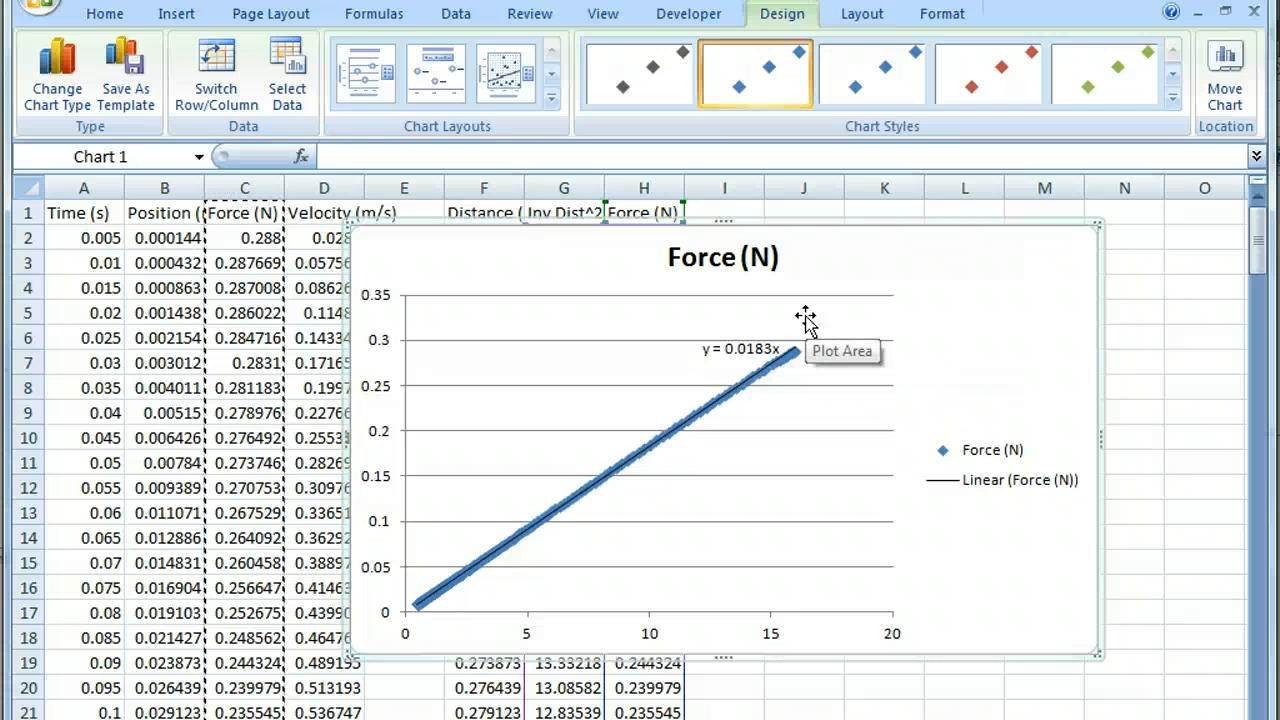